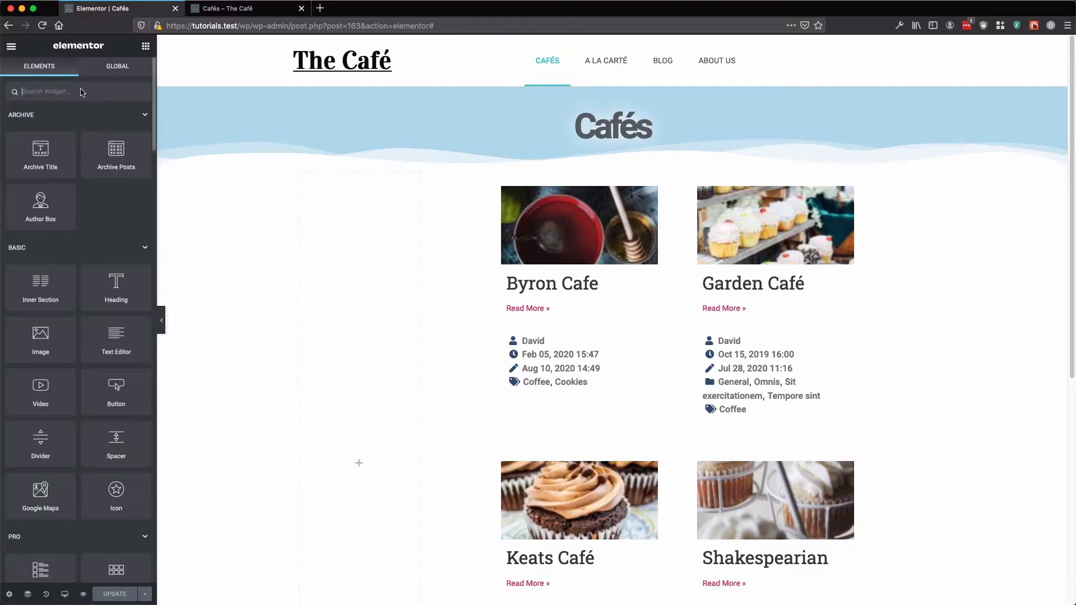
Find the QE Dropdown widget and place it in the empty left column beside the café posts.
type("drd")
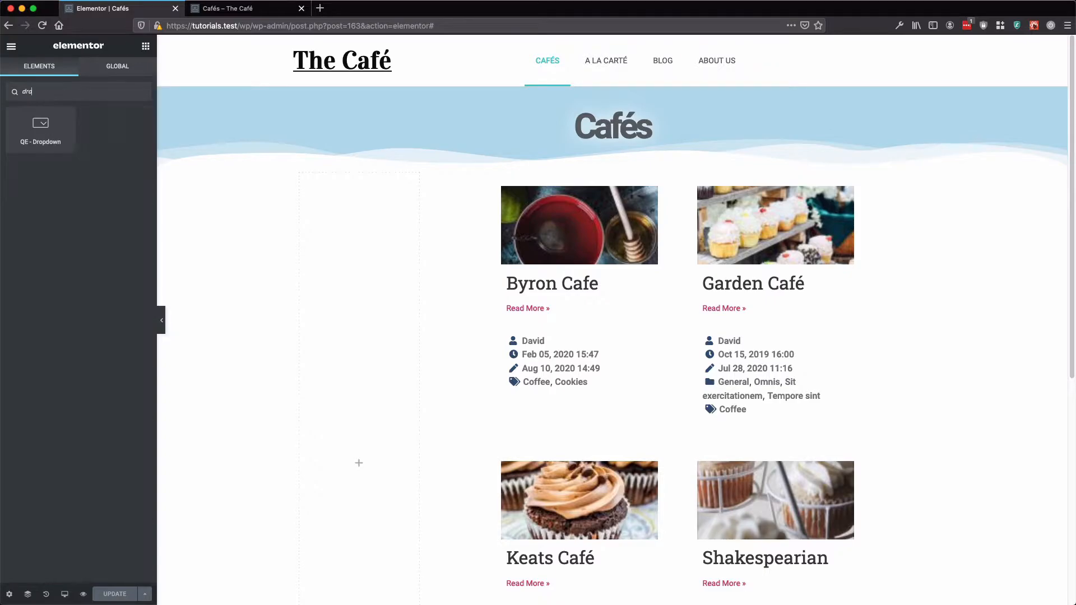
type("ropw")
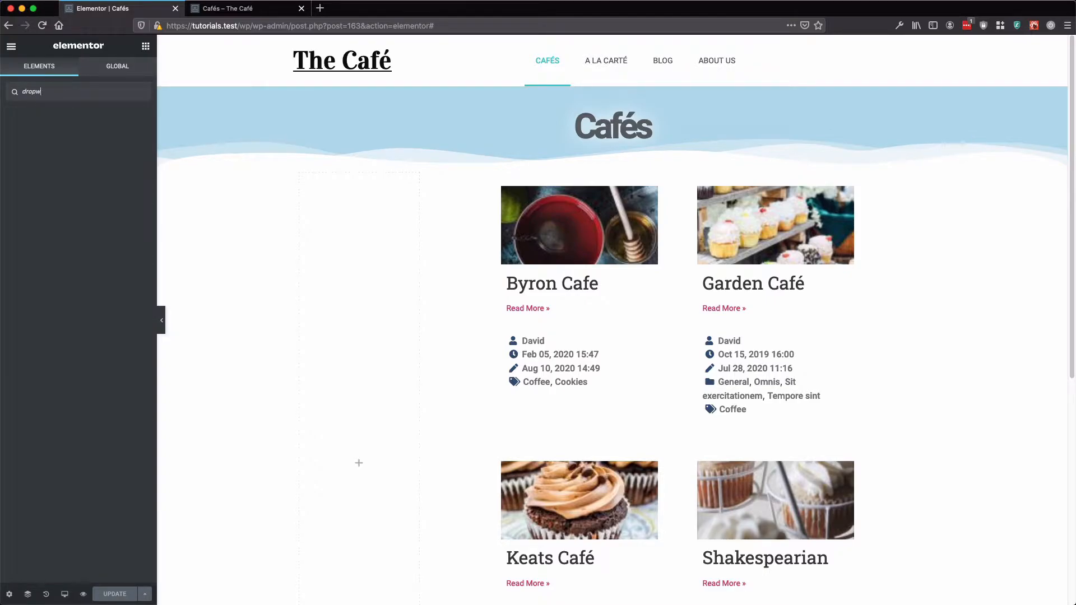
left_click_drag(41, 126, 386, 242)
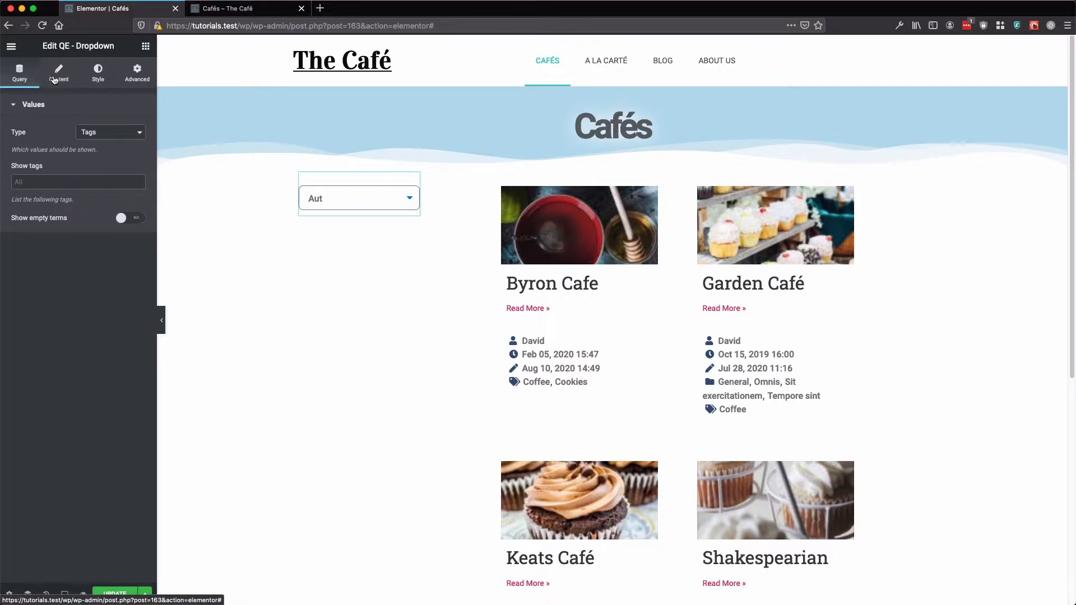
Give the dropdown the title 'Tags' and enable its Search button.
left_click(58, 70)
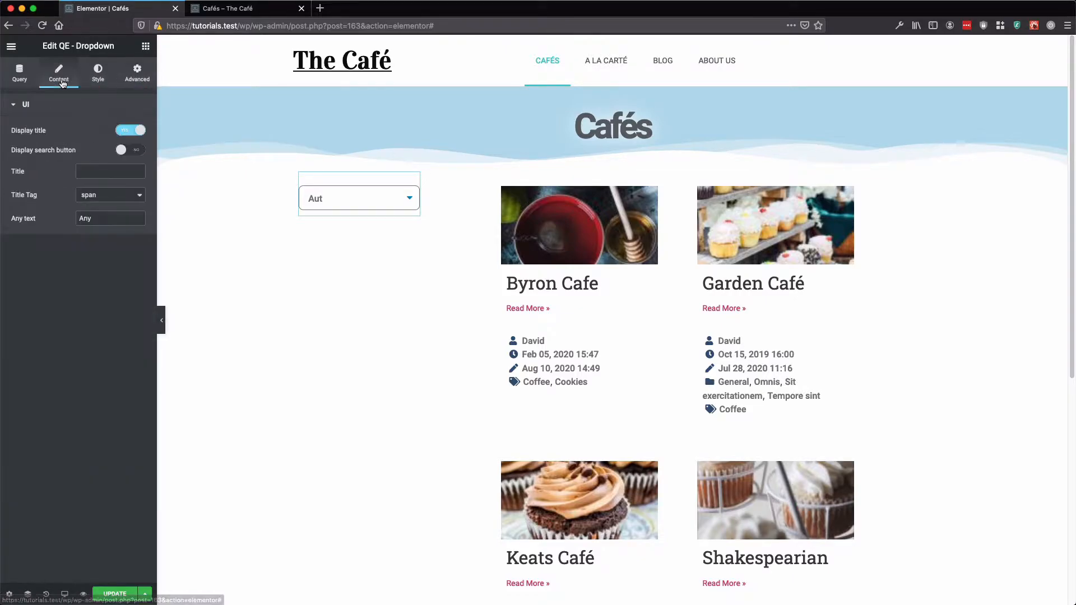
left_click(330, 193)
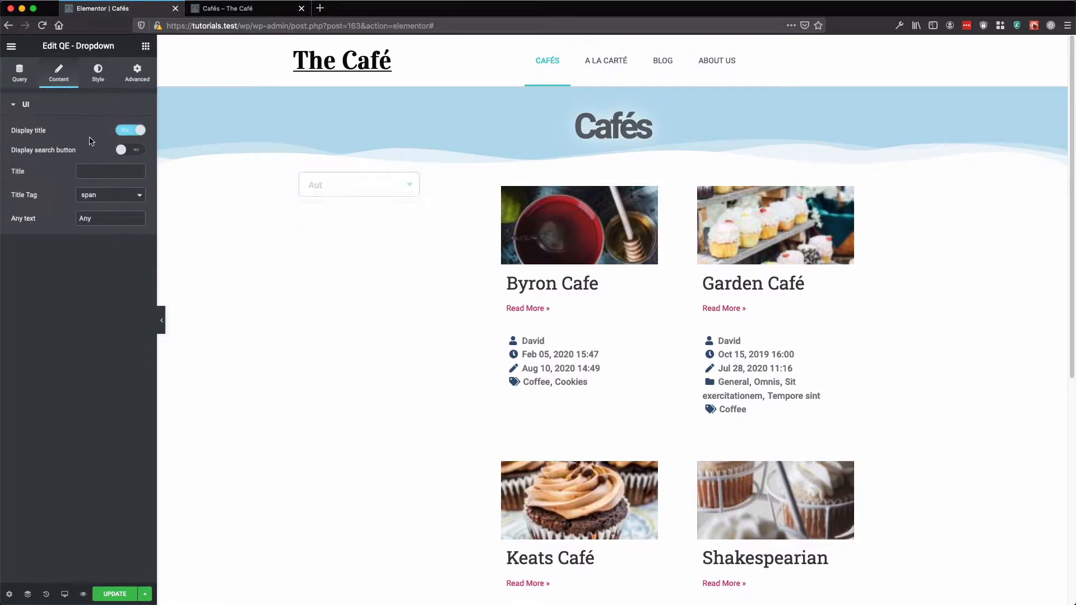
left_click(130, 150)
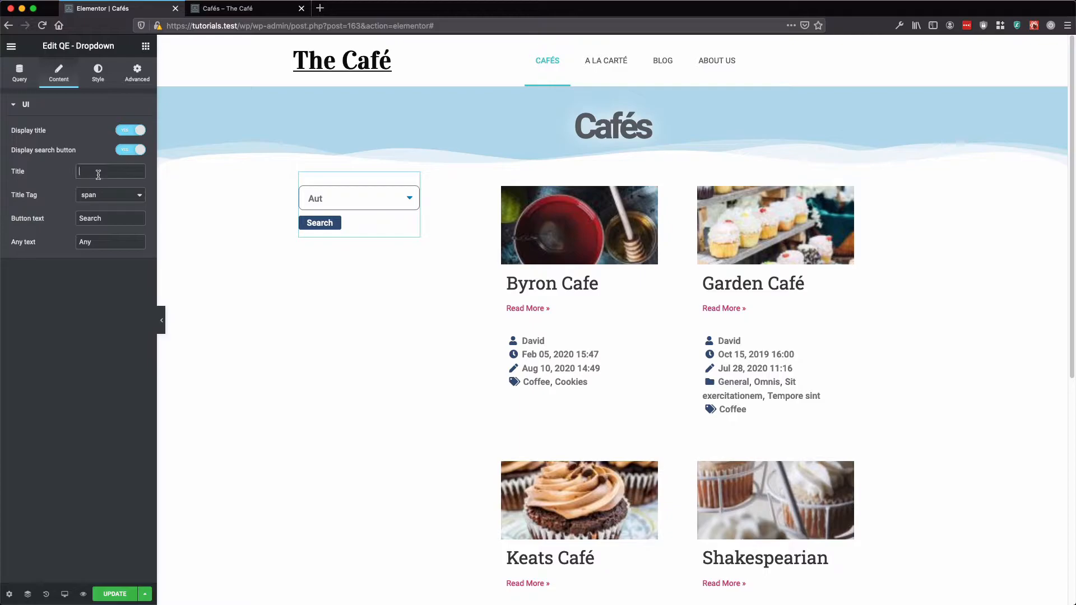
type("T")
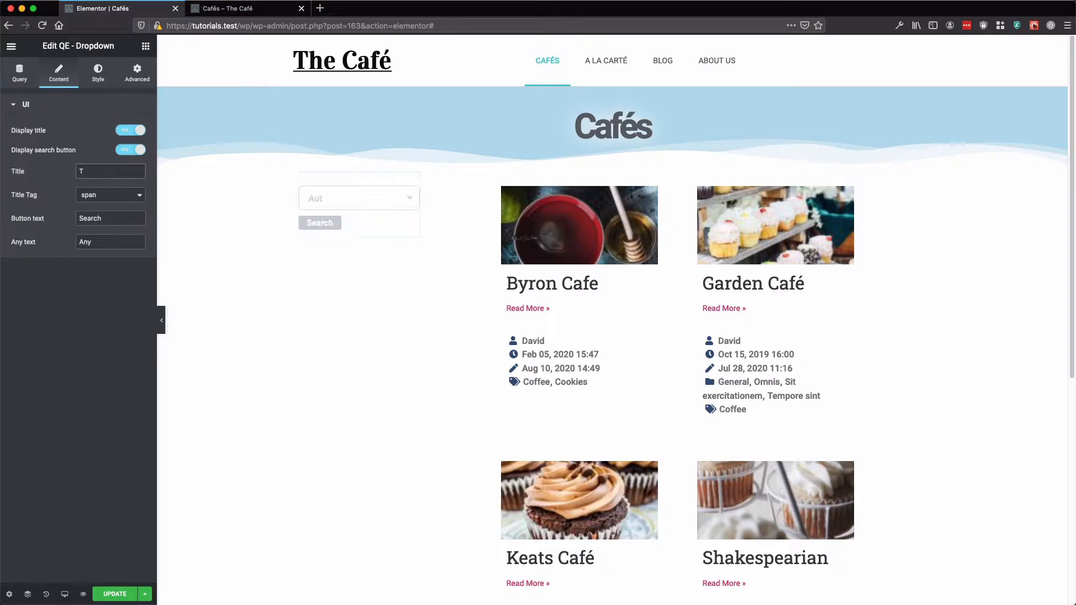
type("Tags")
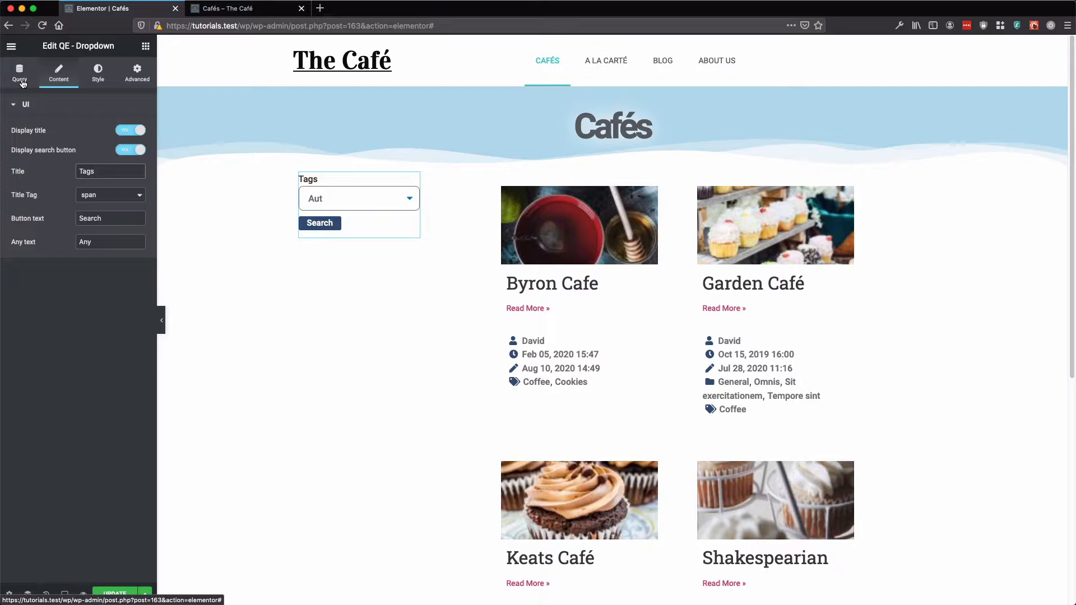
Review the dropdown's query Type options (Tags, Categories, Taxonomies), leaving it on Tags.
left_click(19, 74)
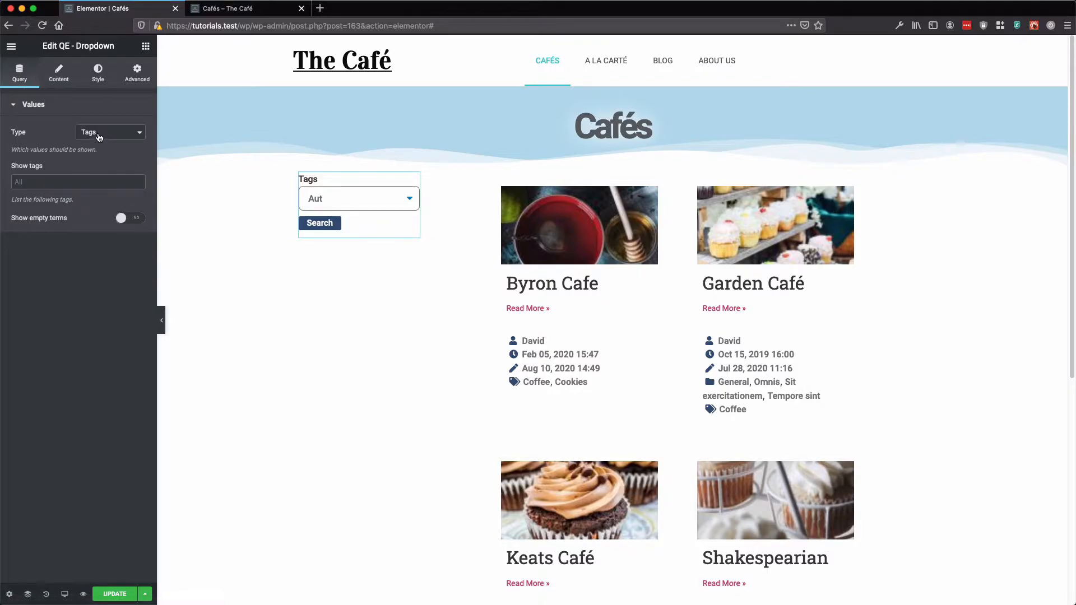
left_click(110, 132)
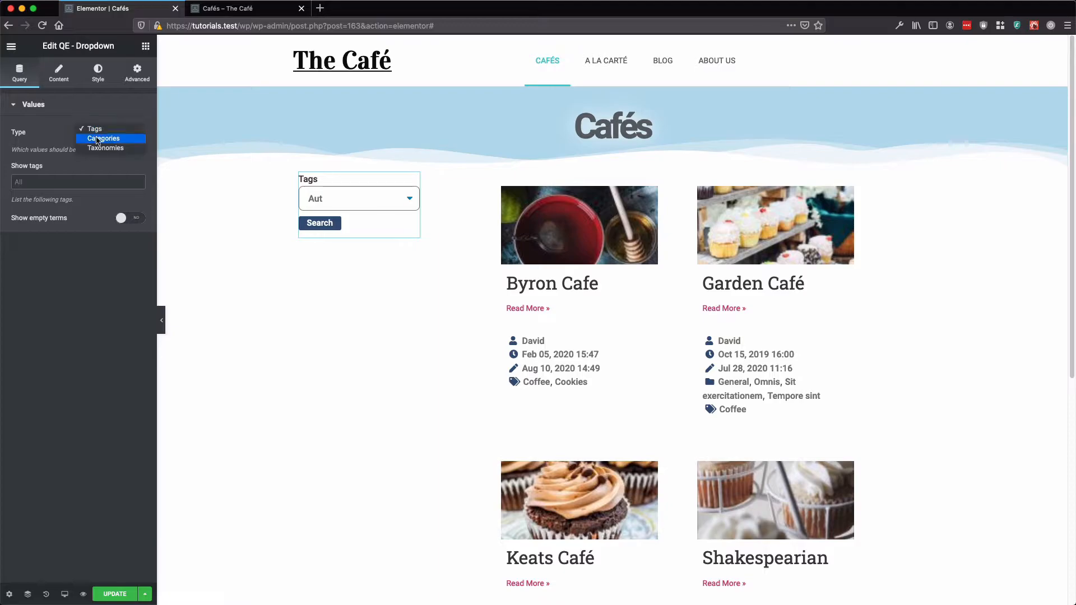
mouse_move(104, 149)
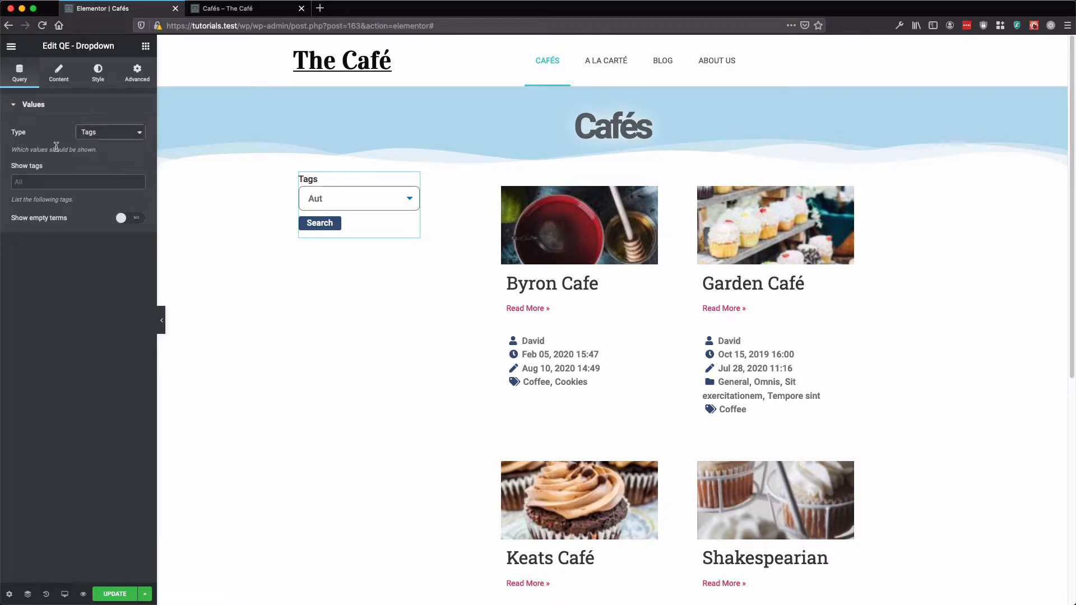
mouse_move(110, 137)
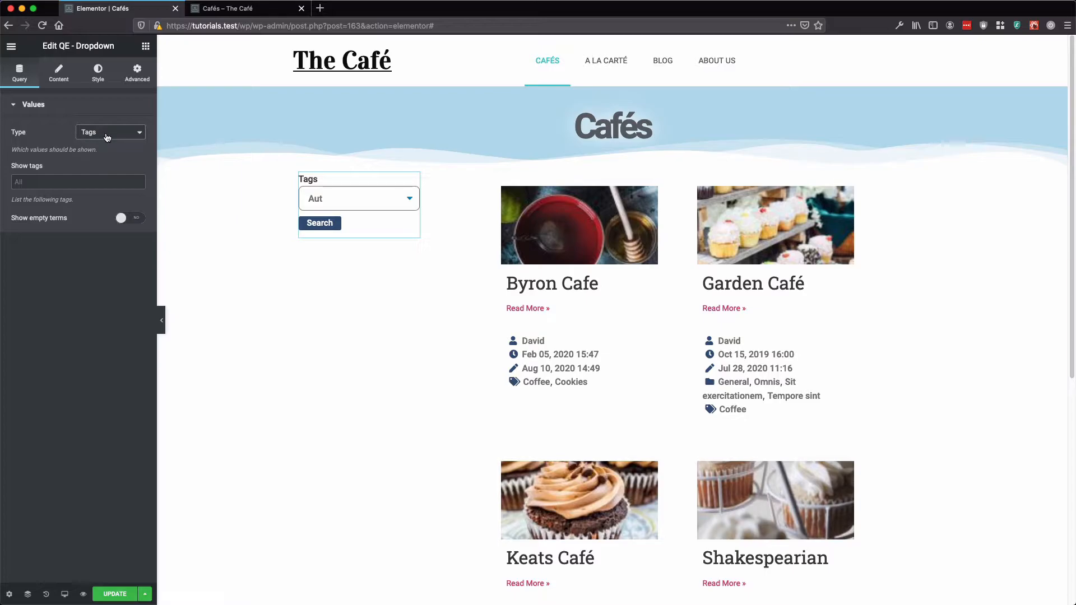
mouse_move(106, 139)
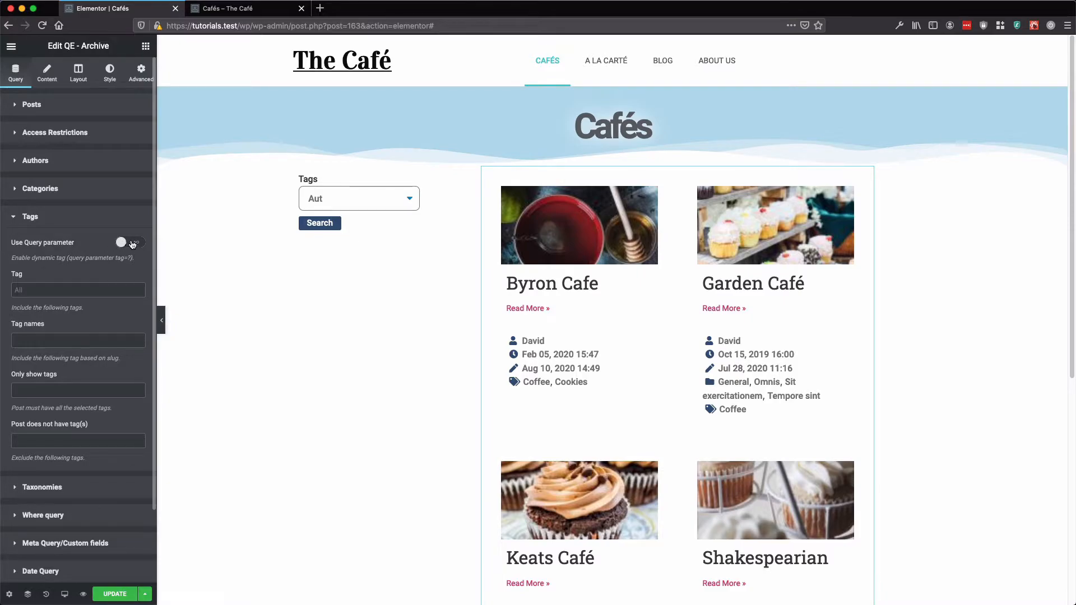
Make the QE Archive widget take its tag filter from the query parameter.
left_click(130, 242)
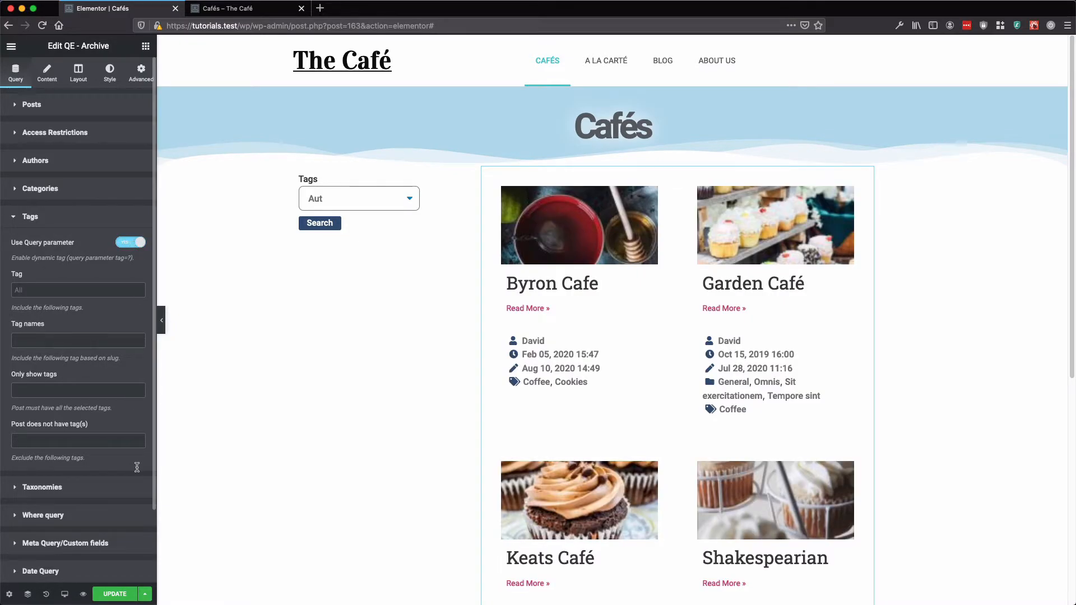
left_click(114, 594)
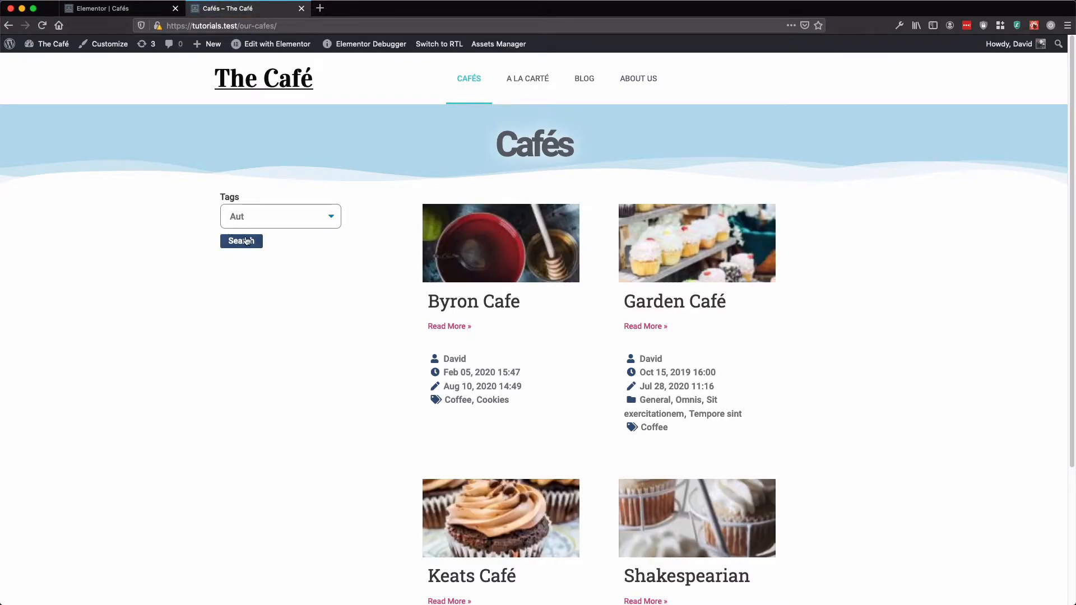
Filter the live Cafés page by Coffee, then by Cookies, leaving only Byron Cafe.
left_click(280, 216)
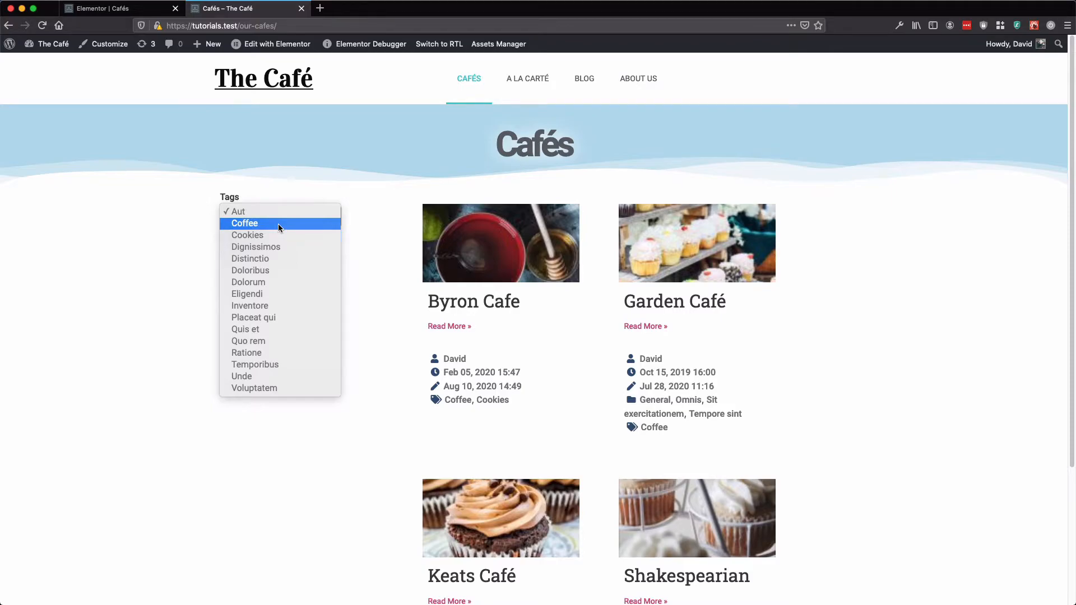
left_click(245, 223)
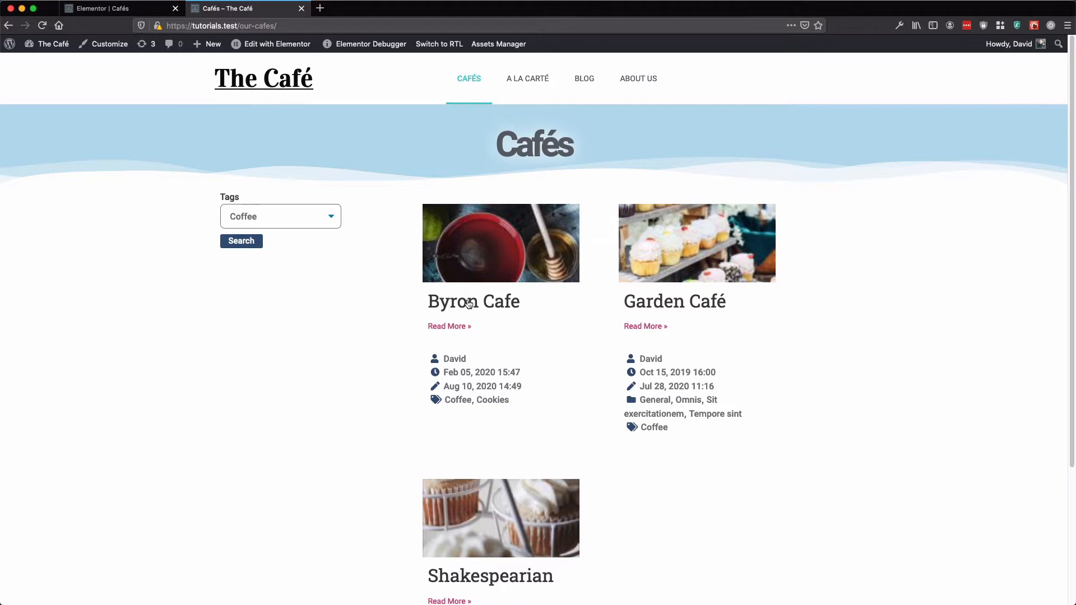
mouse_move(604, 398)
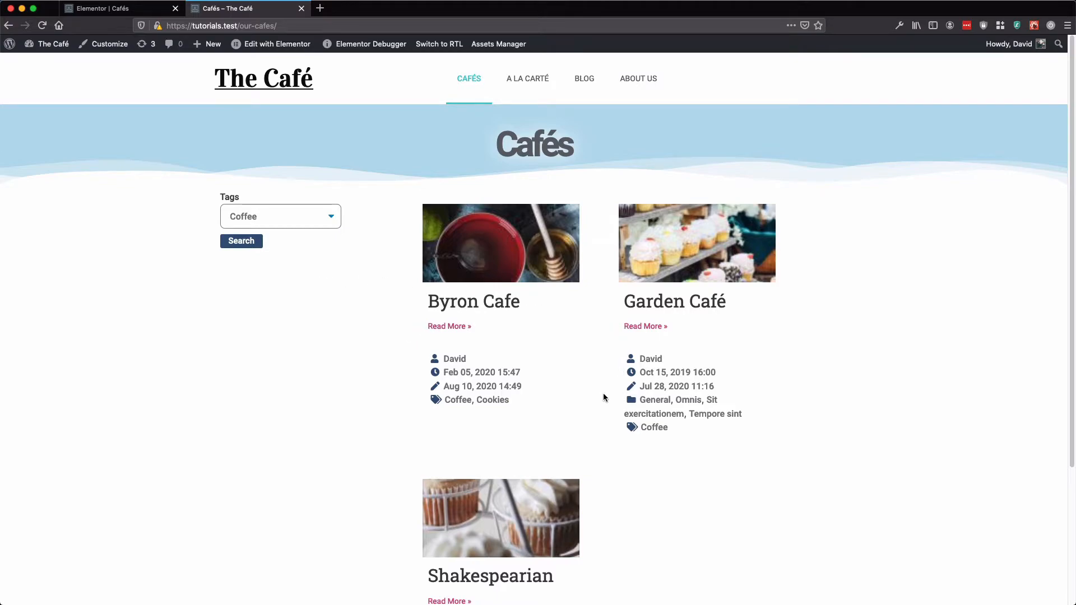
mouse_move(478, 408)
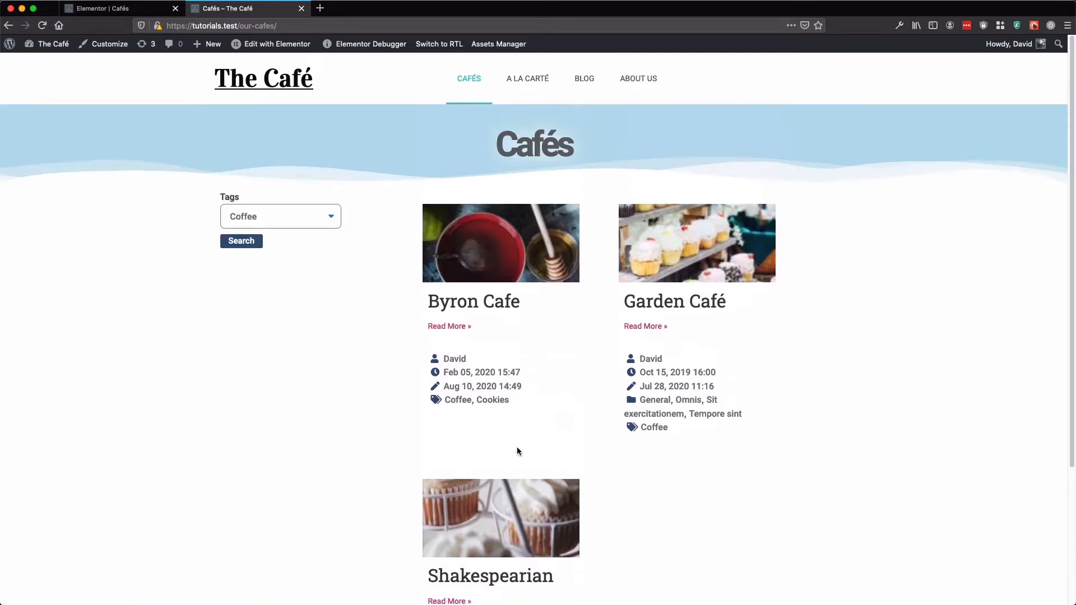
left_click(280, 216)
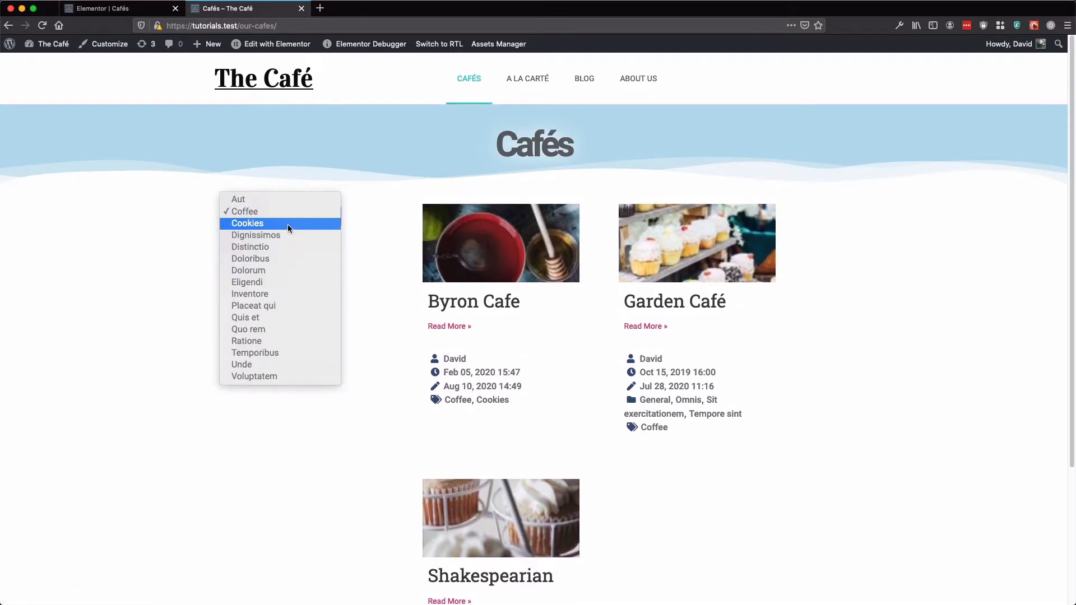
left_click(246, 223)
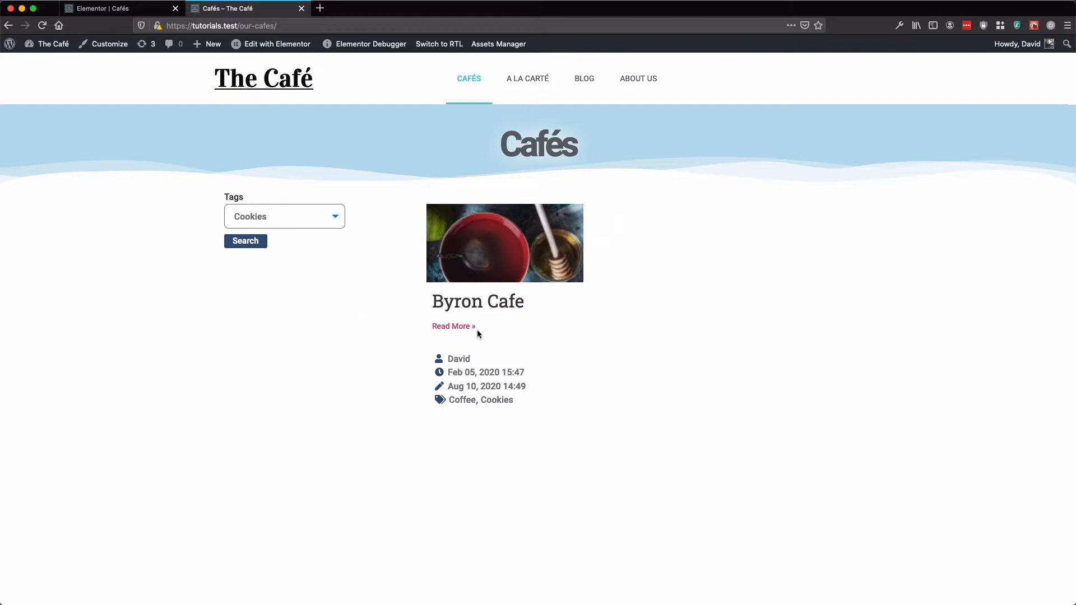
left_click(284, 217)
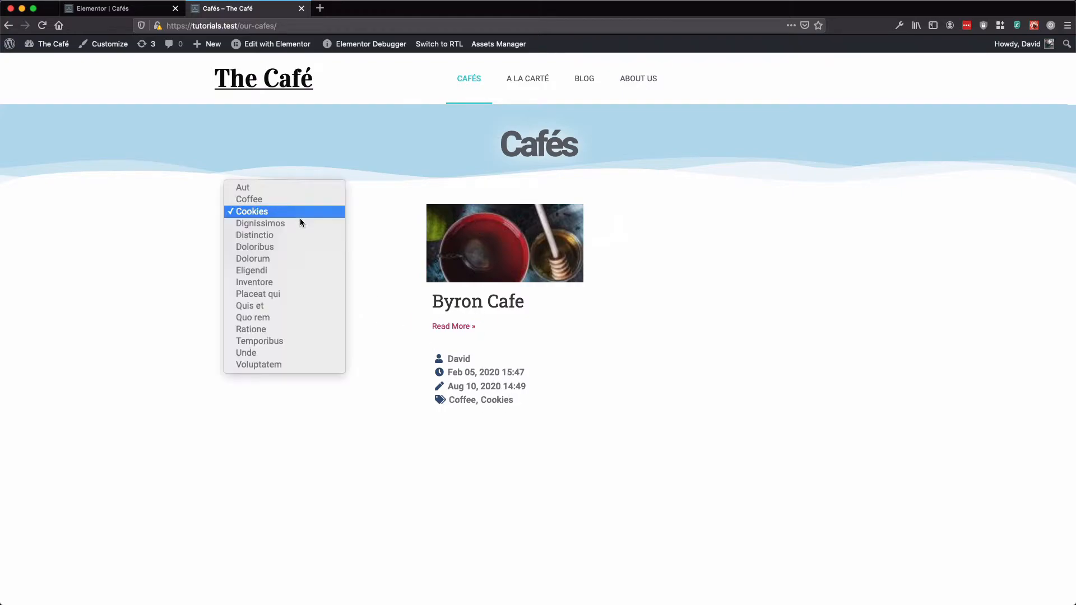
left_click(251, 211)
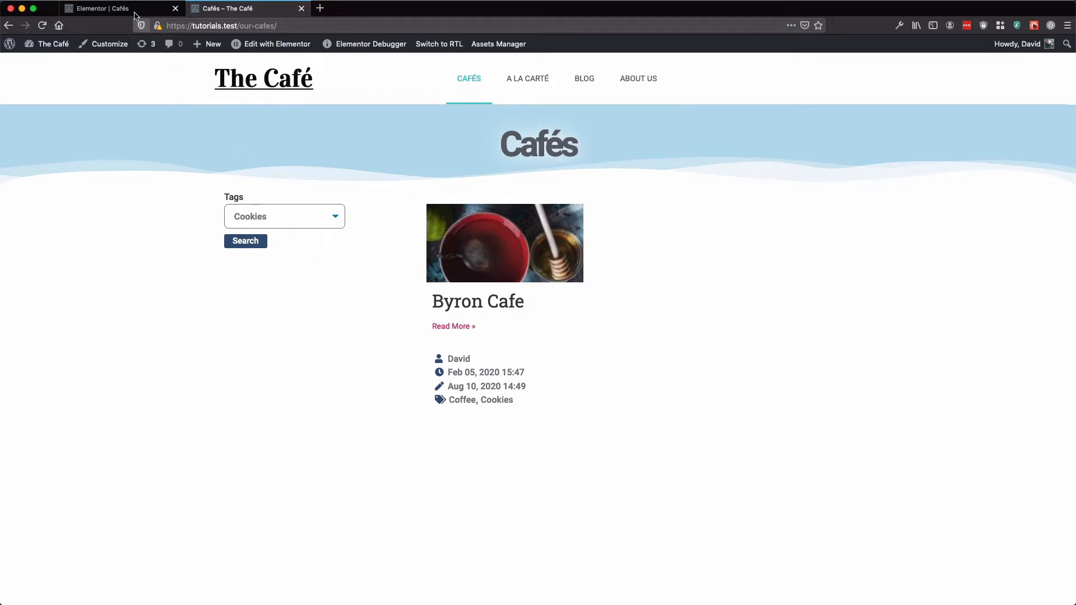
Back in the editor, switch the dropdown to list categories instead of tags.
left_click(101, 8)
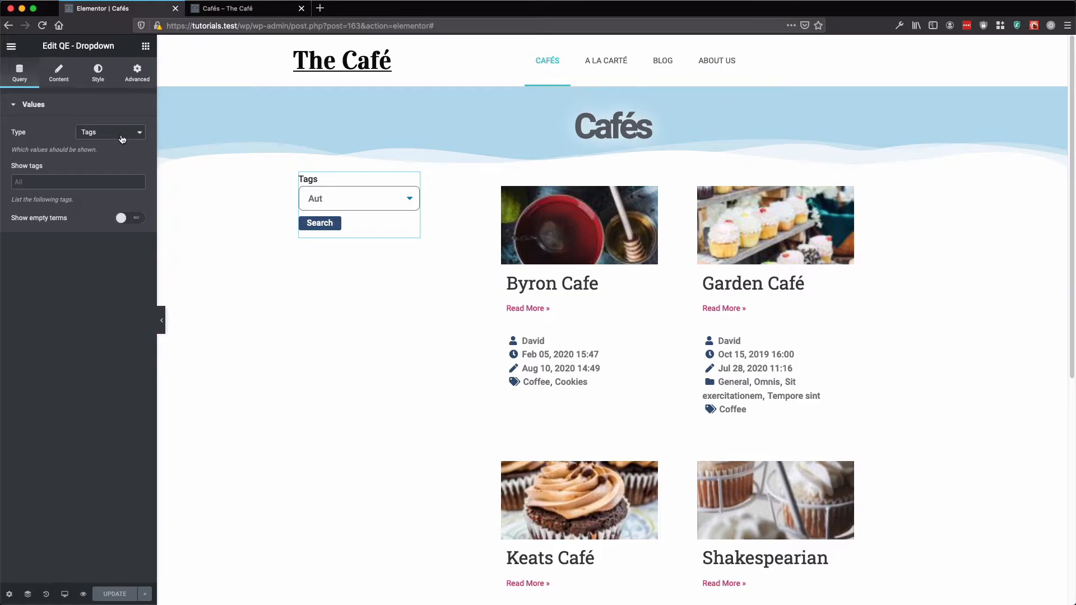
left_click(110, 133)
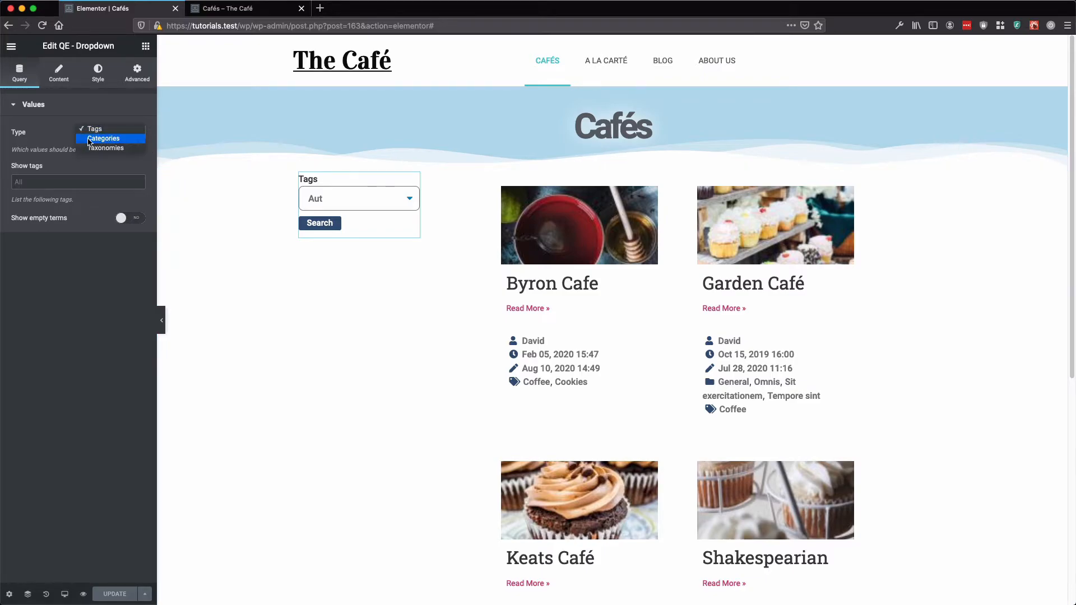
left_click(105, 139)
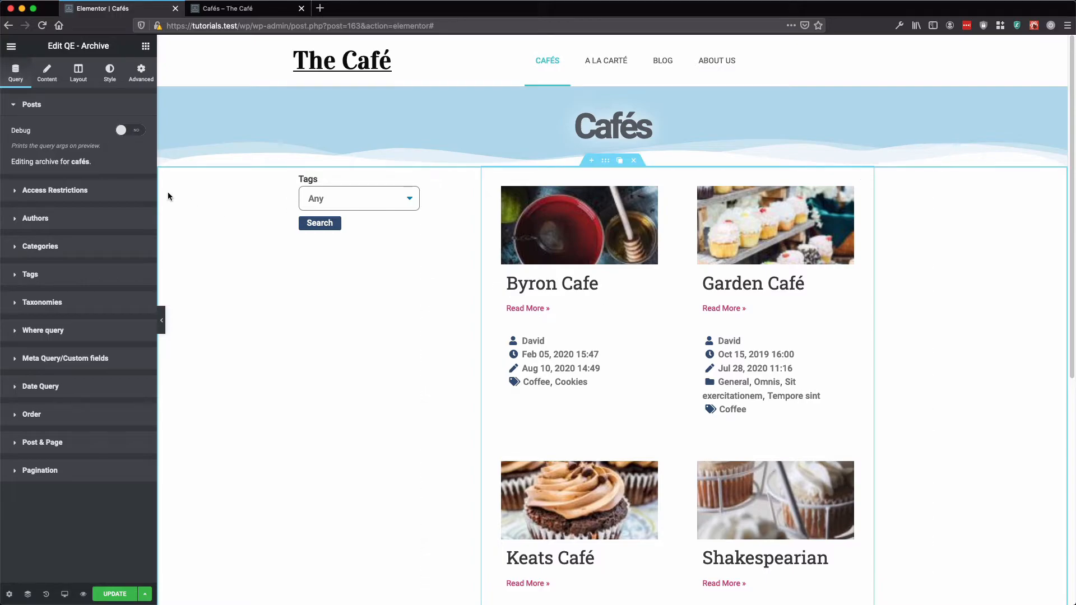
Make the archive's category query follow the query parameter, then select the dropdown widget.
left_click(30, 274)
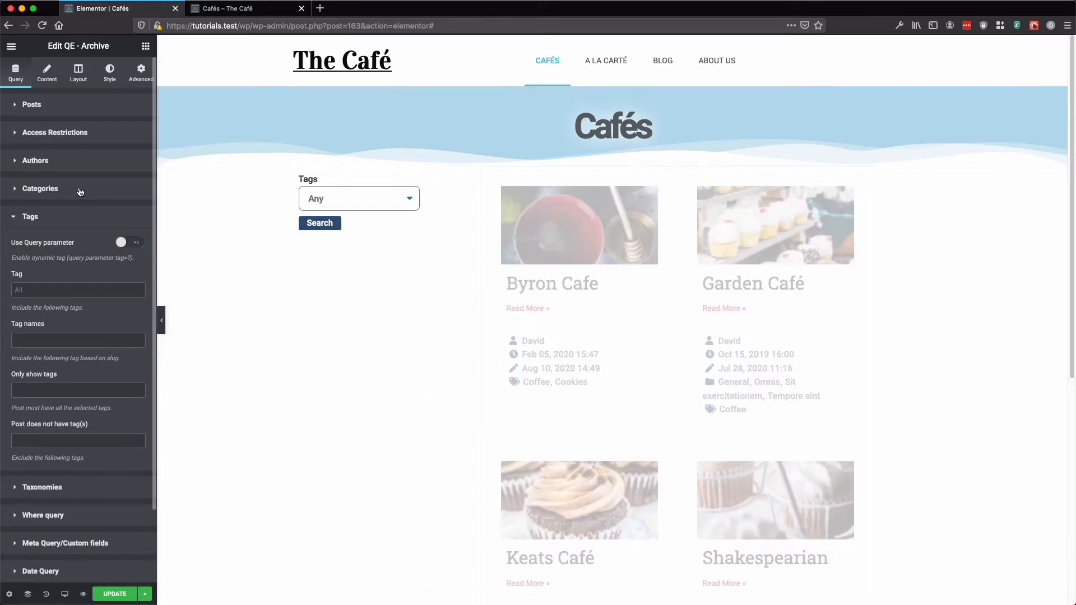
left_click(40, 188)
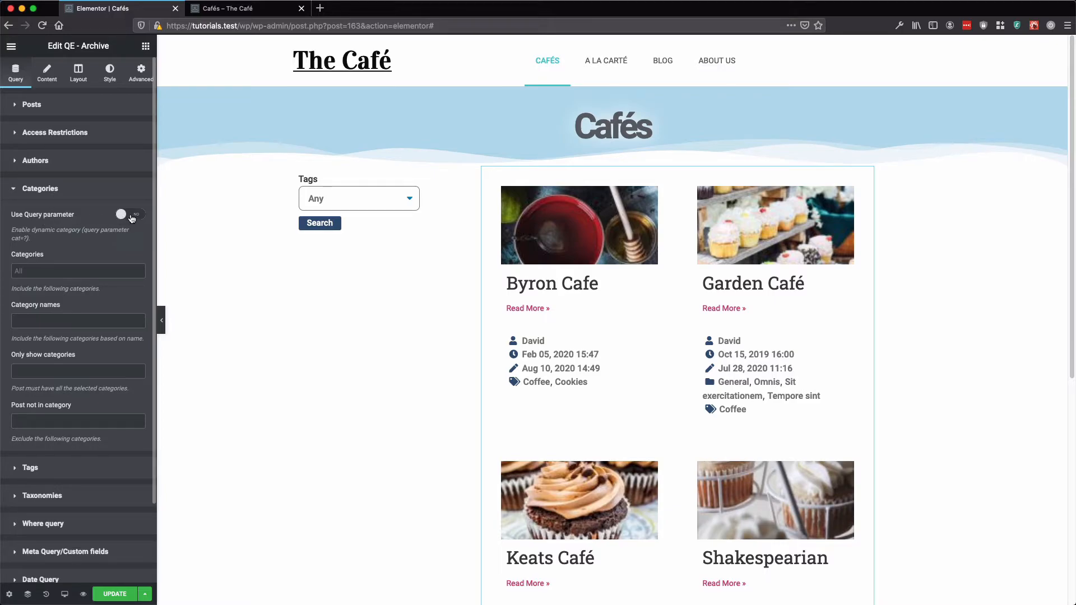
left_click(130, 214)
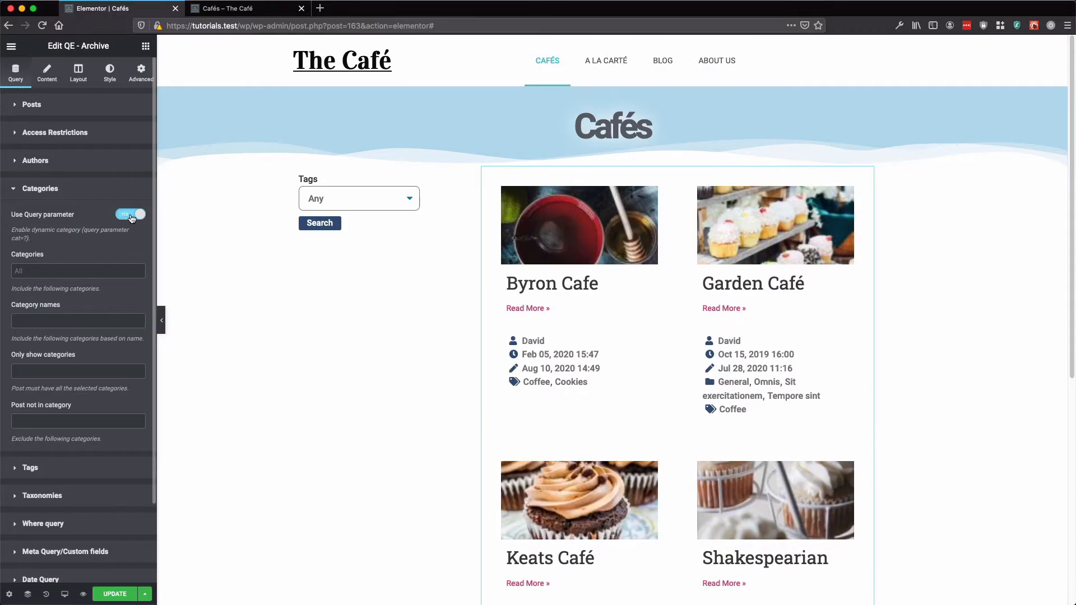
left_click(329, 181)
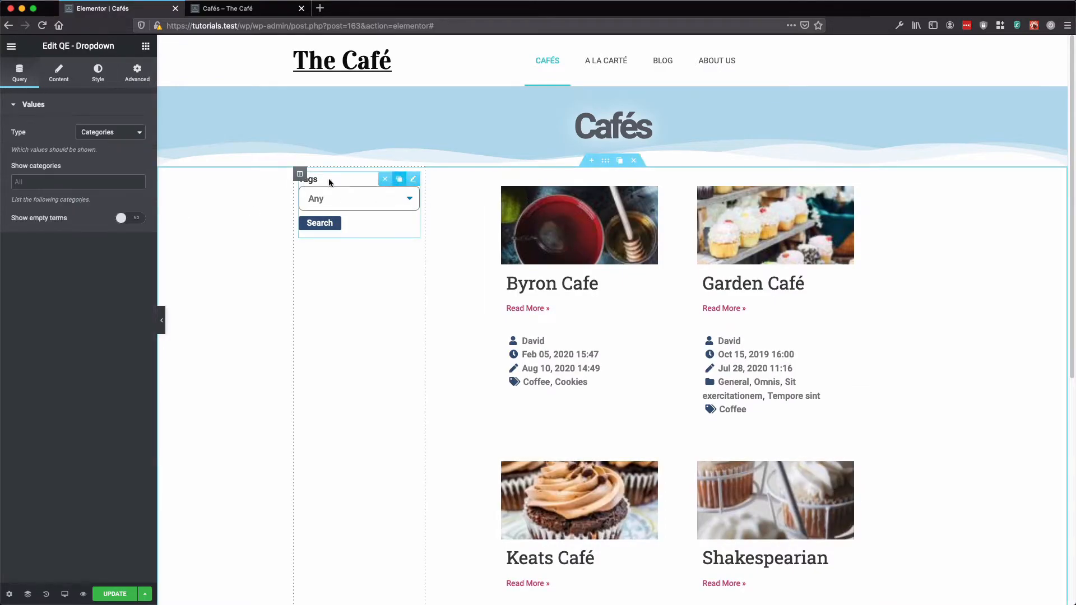
Retitle the dropdown filter 'Categories' and update the page.
left_click(58, 73)
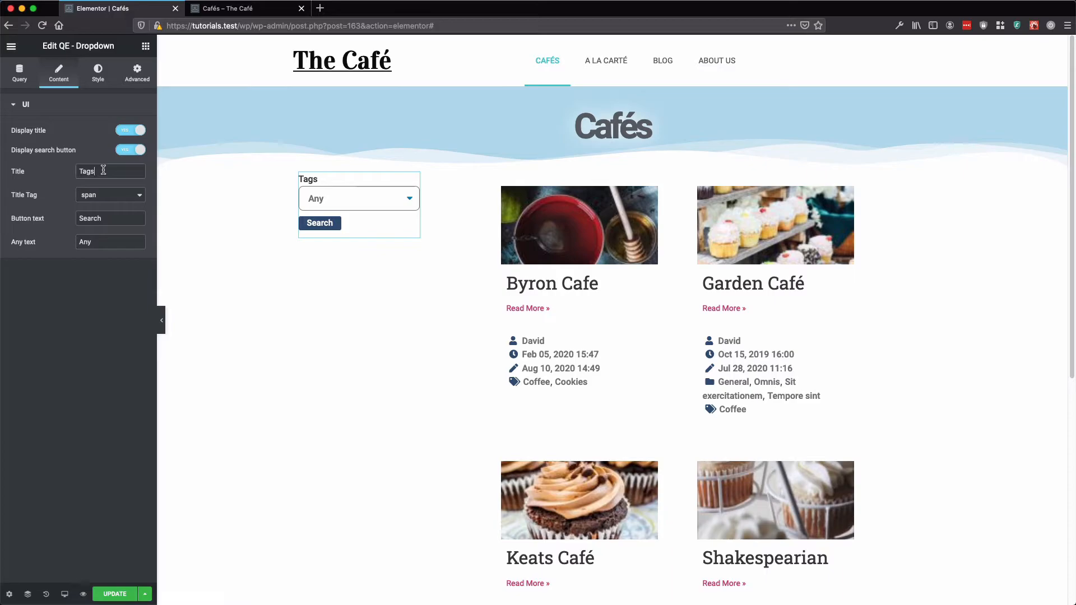
type("Categ")
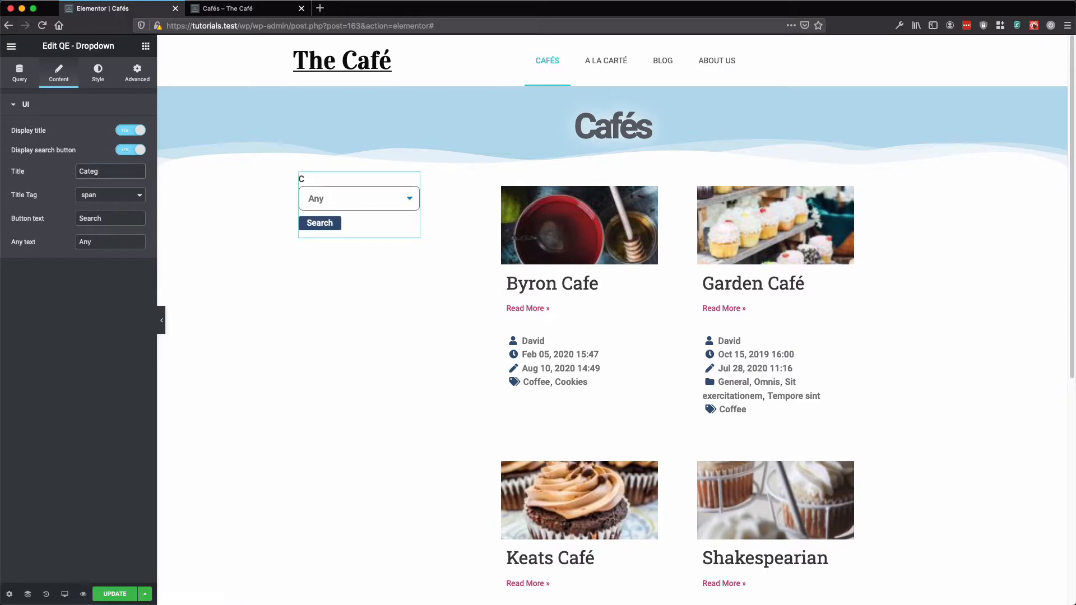
type("ories")
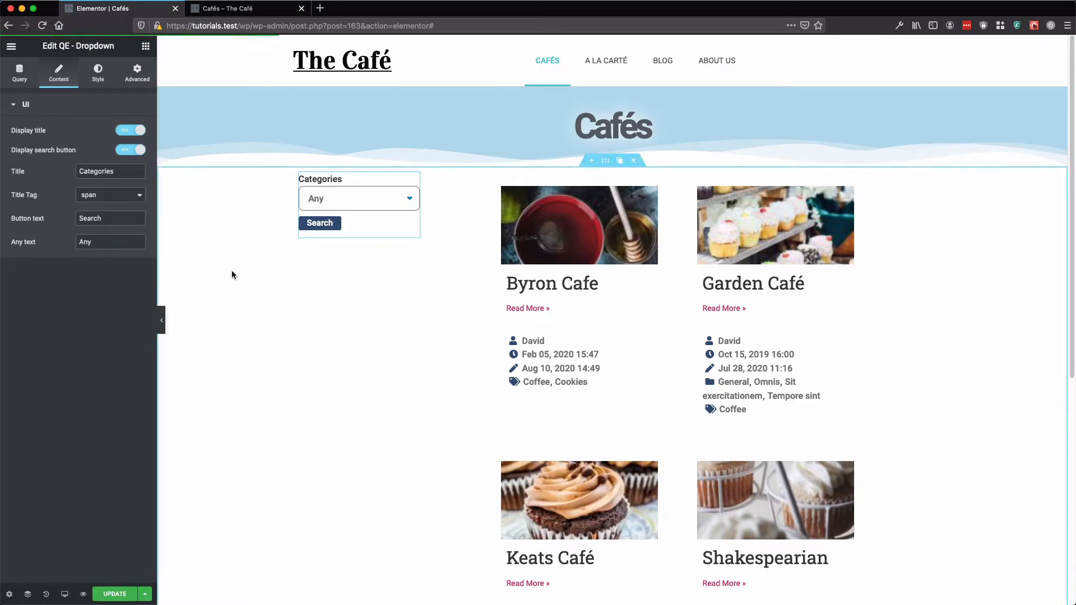
left_click(231, 9)
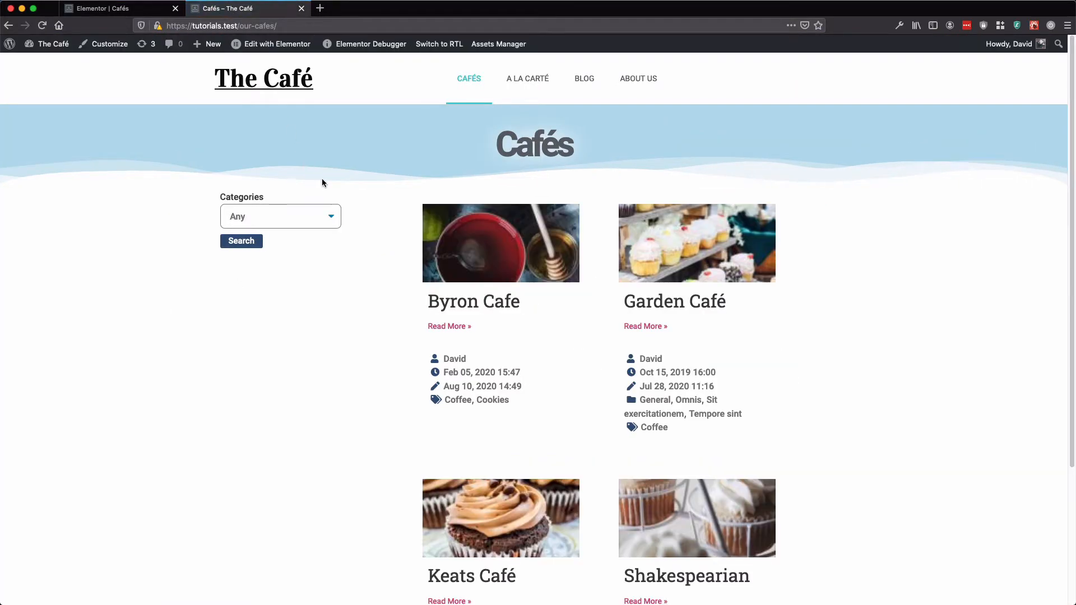
Filter the live Cafés page by General, then Ducimus, then General again, and return to the editor.
left_click(280, 217)
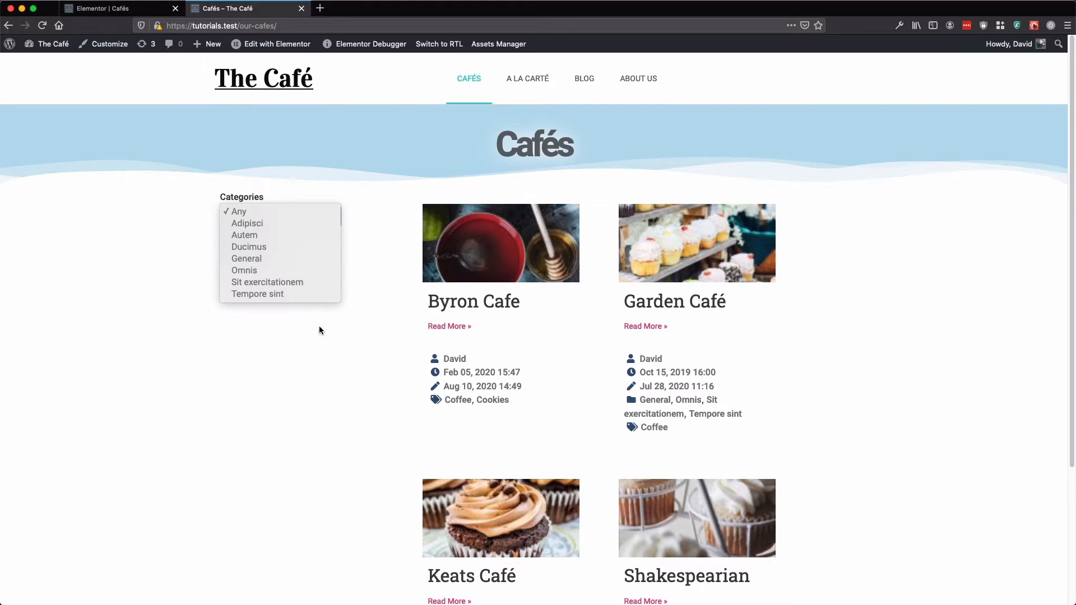
mouse_move(280, 259)
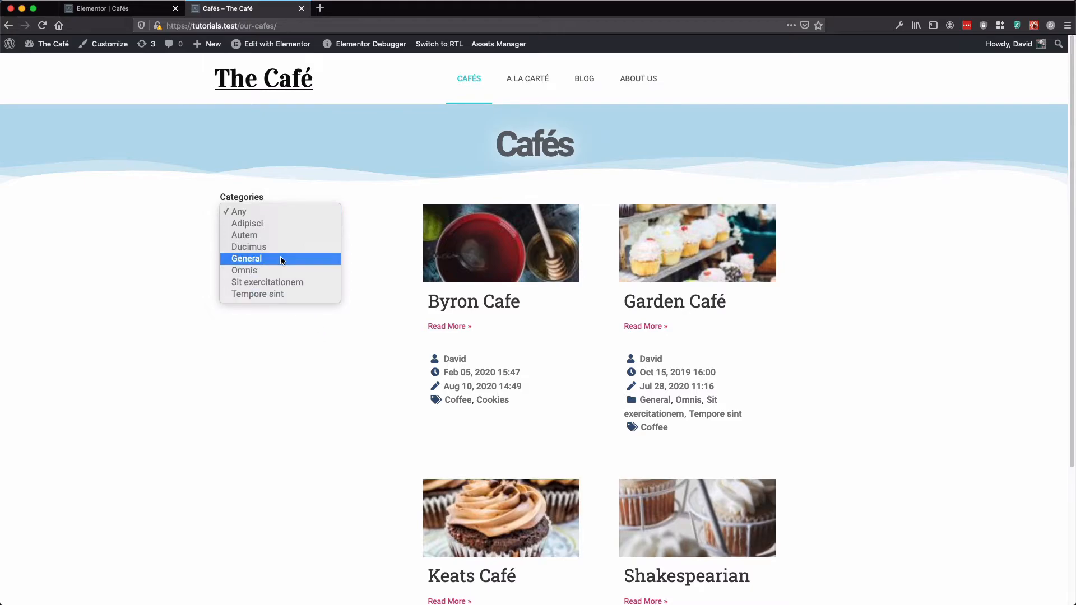
left_click(246, 259)
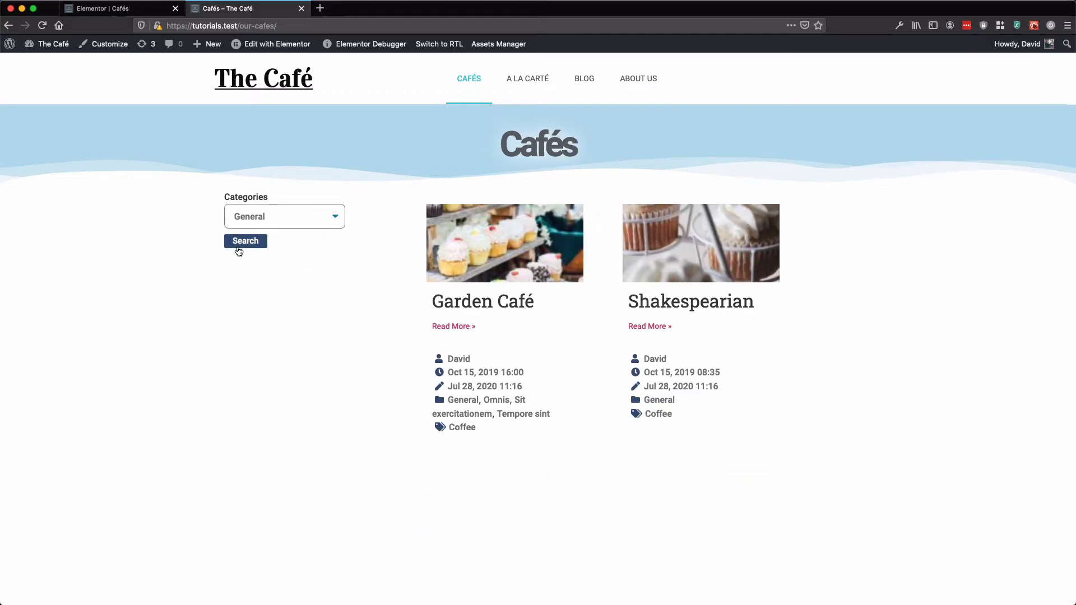
left_click(285, 217)
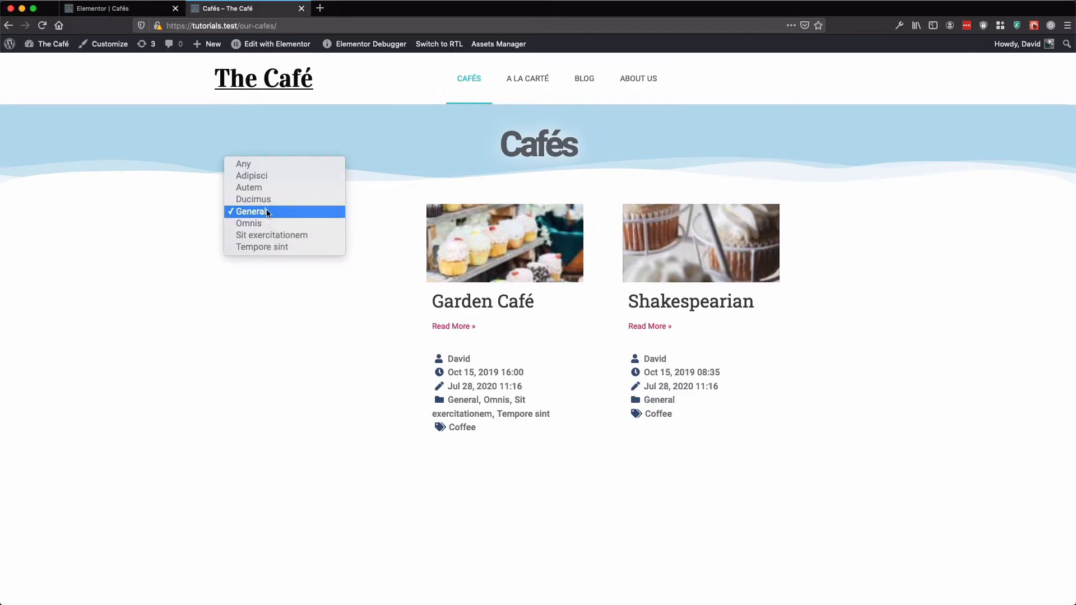
mouse_move(305, 216)
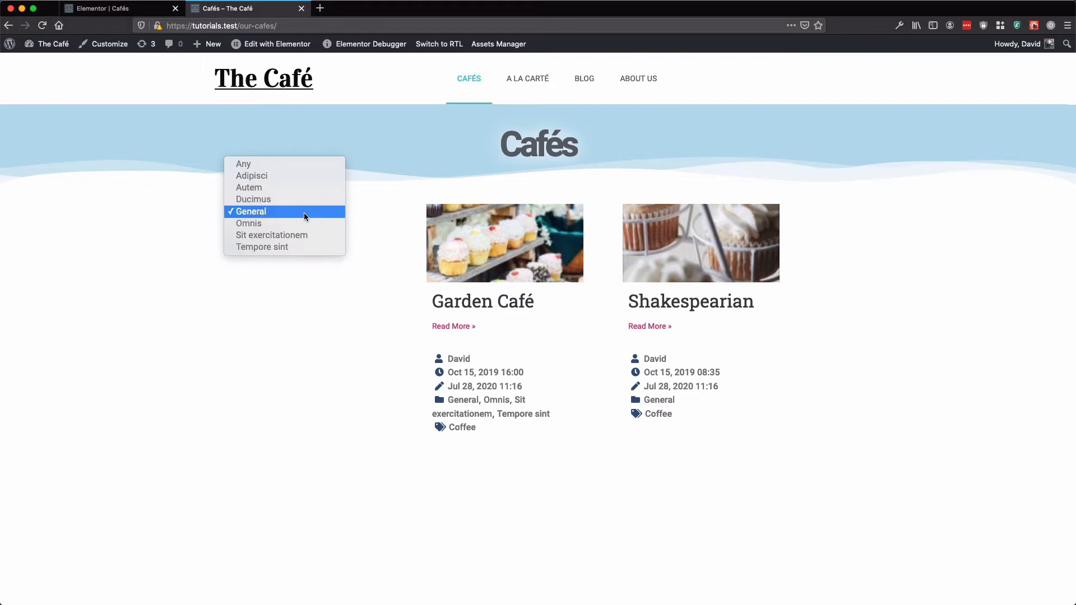
mouse_move(273, 204)
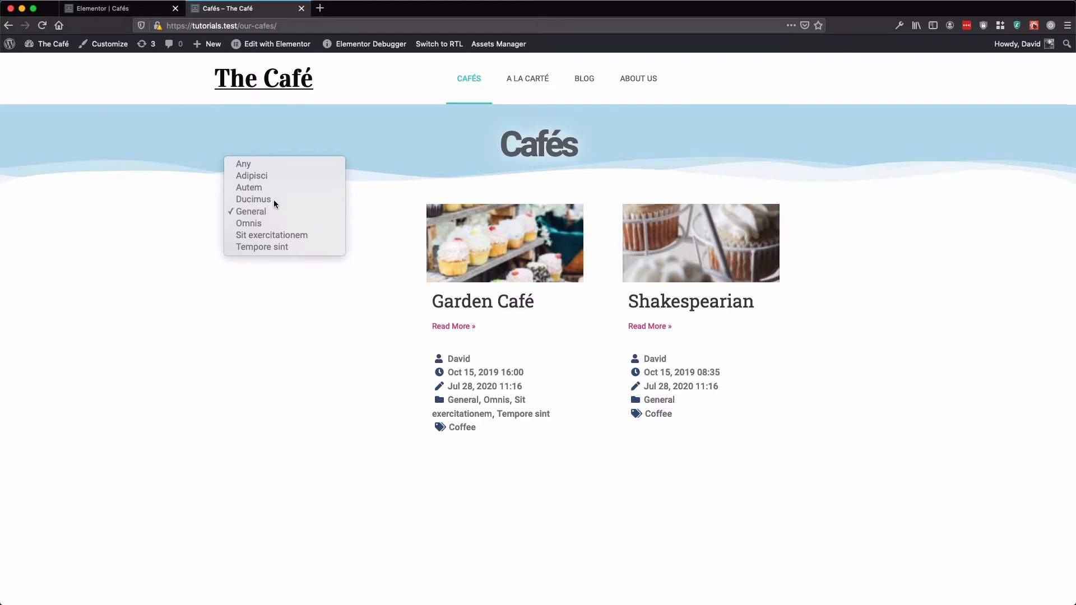
left_click(253, 199)
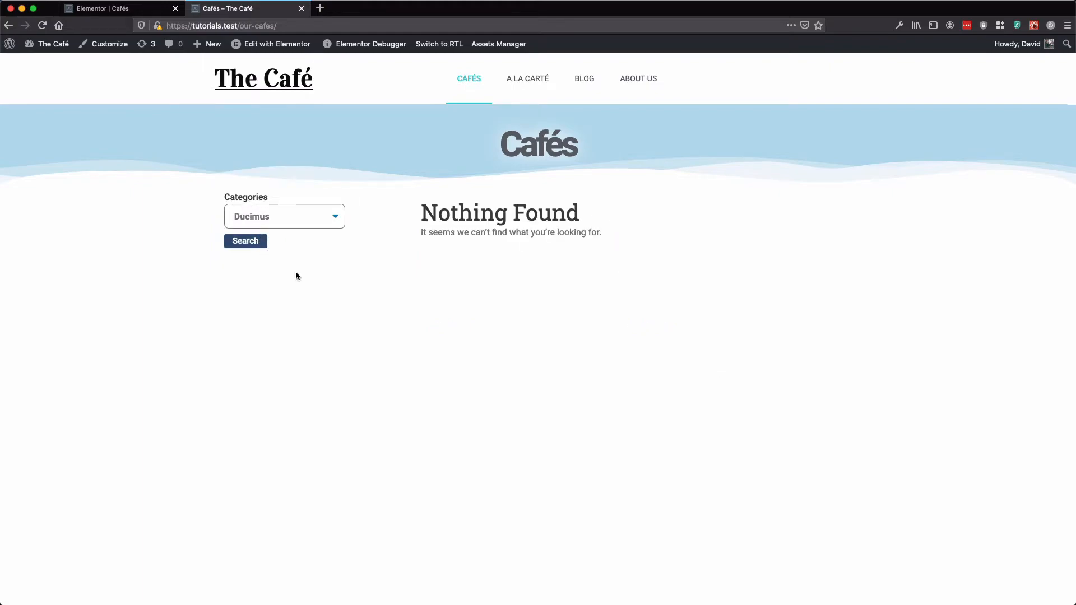
left_click(284, 216)
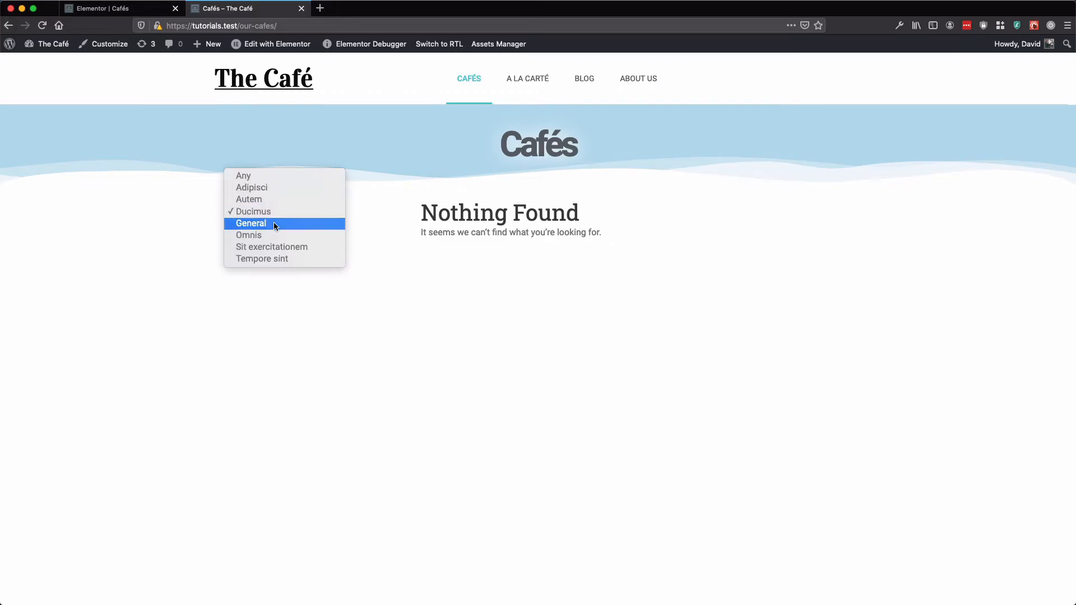
left_click(251, 223)
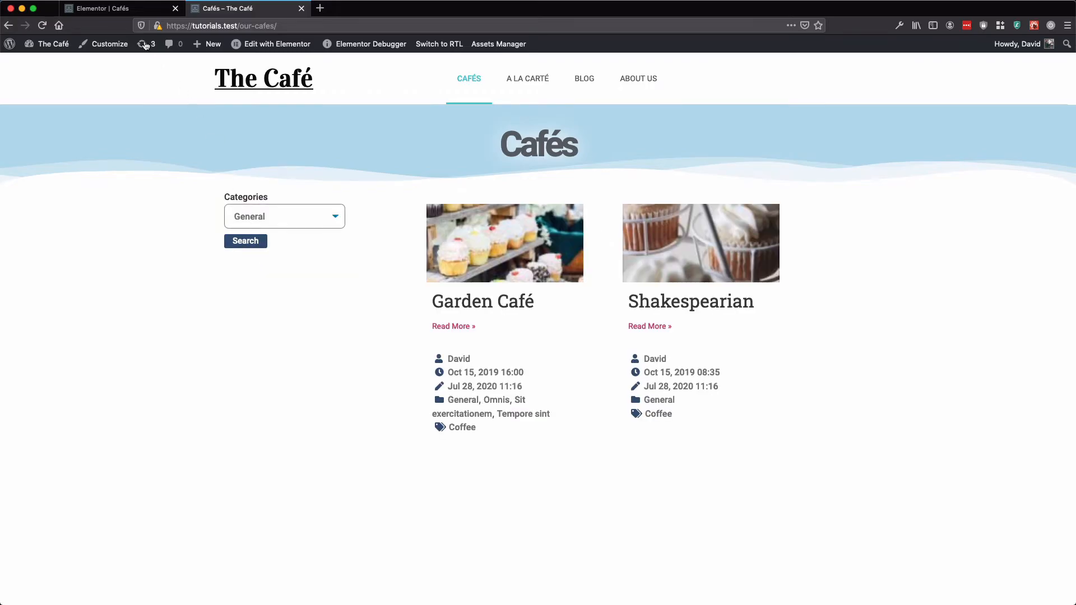
left_click(101, 8)
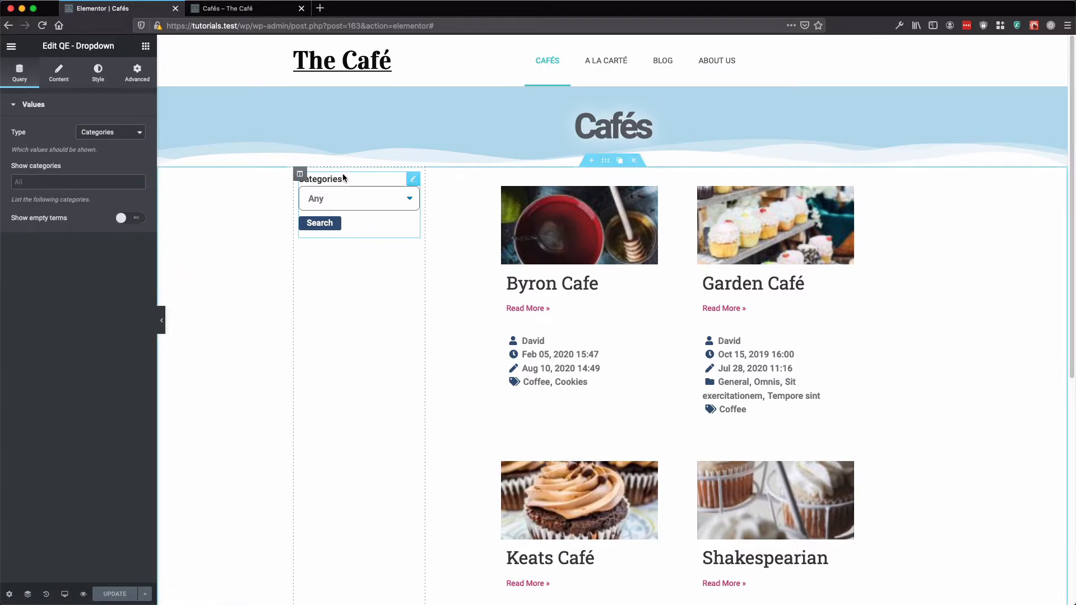
Set the dropdown's Type to Taxonomies with the Specialities taxonomy as its source.
left_click(110, 132)
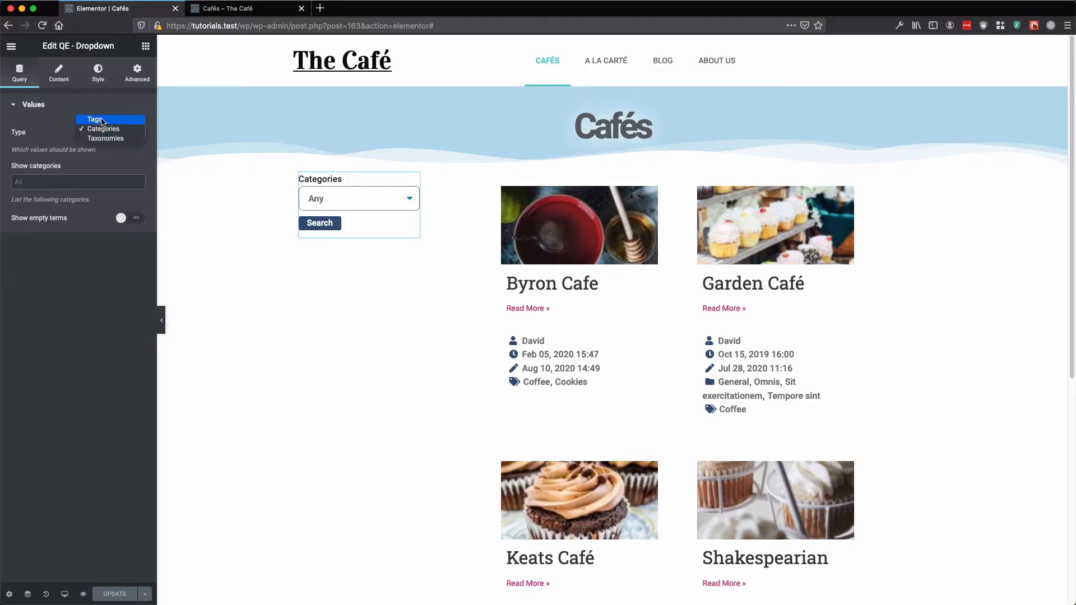
left_click(103, 128)
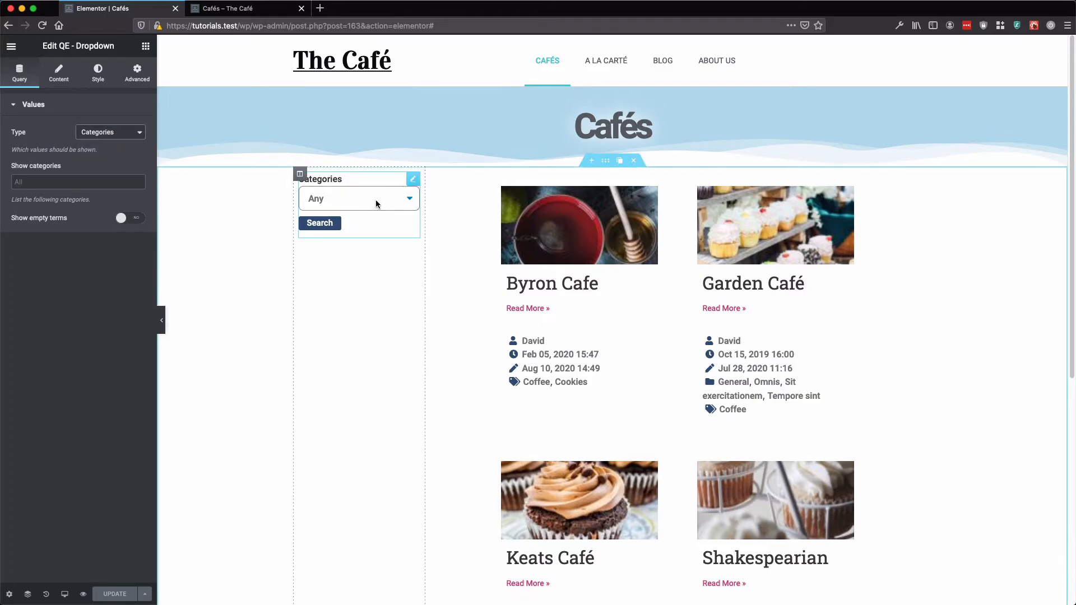
mouse_move(360, 213)
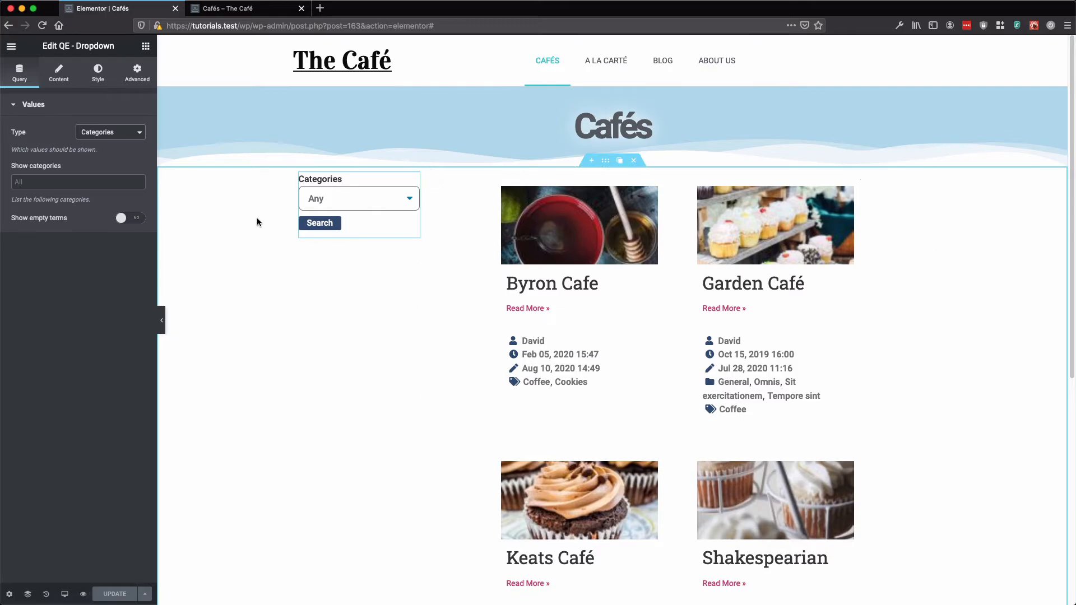
left_click(110, 132)
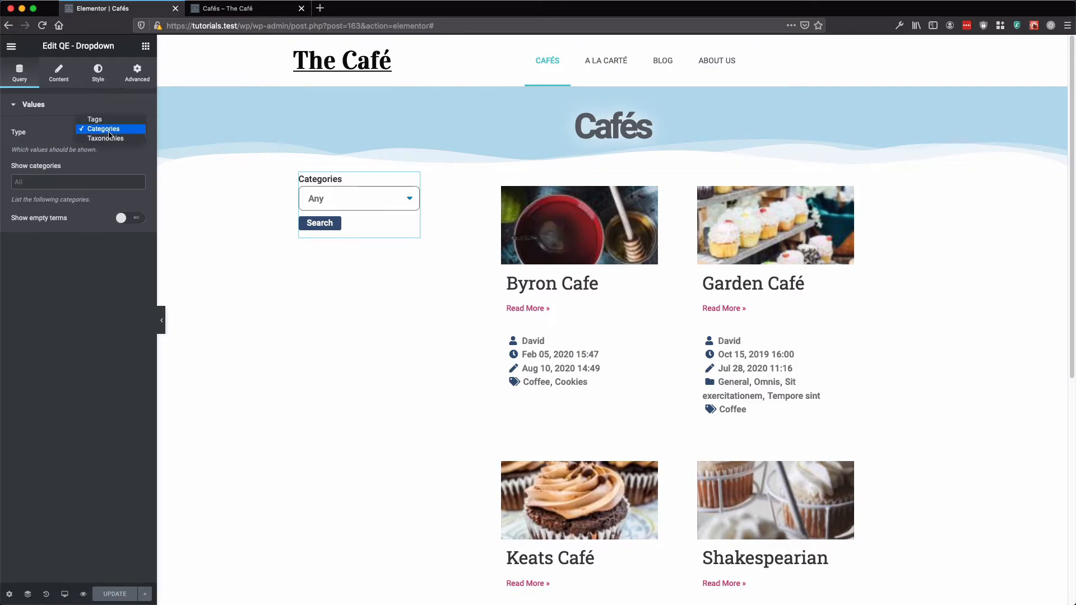
mouse_move(105, 139)
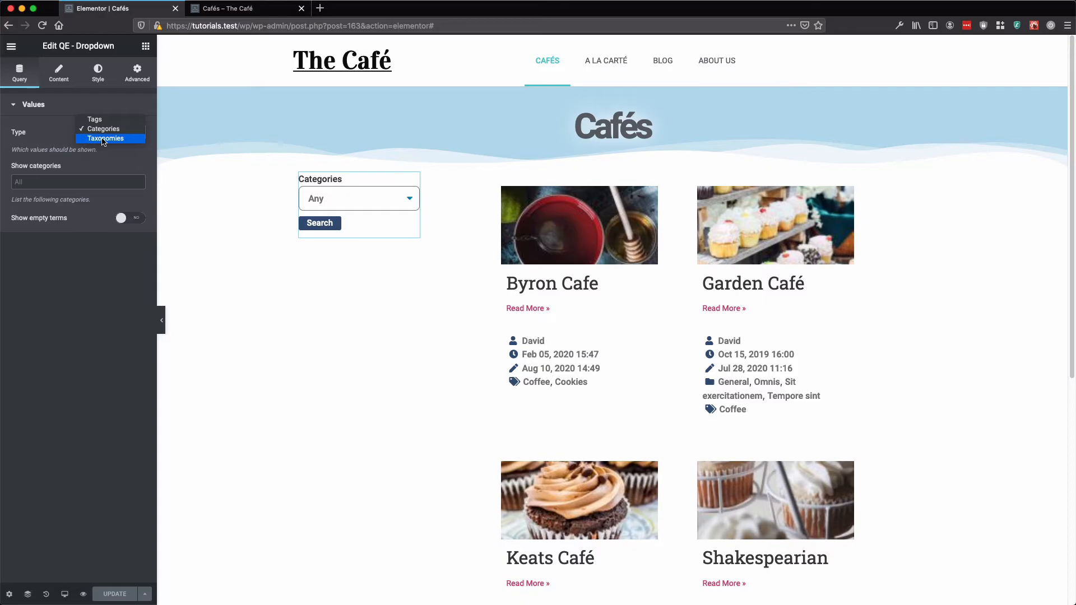
left_click(107, 139)
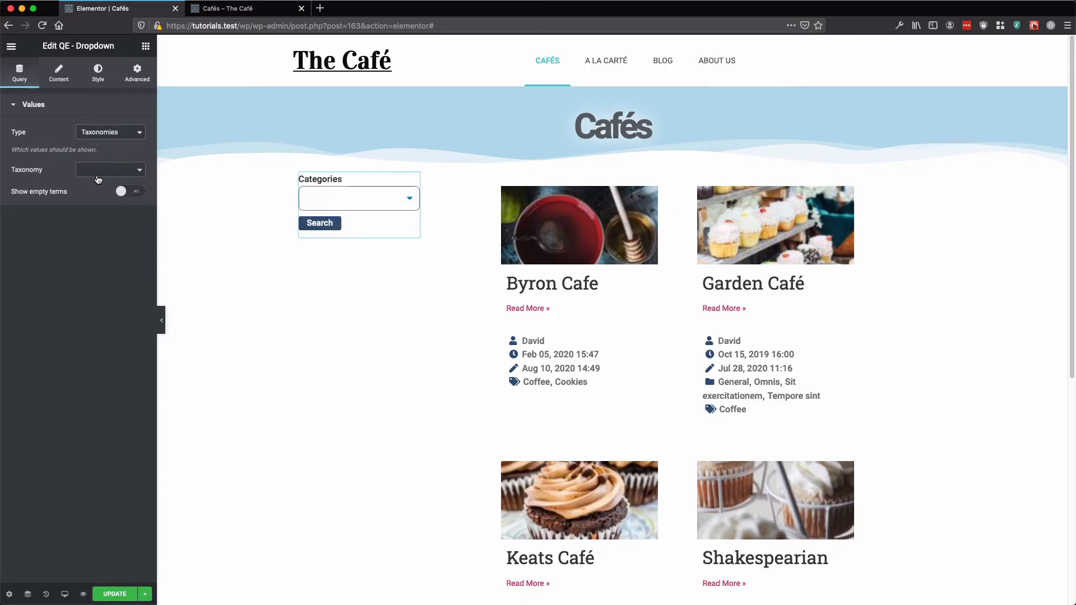
left_click(110, 169)
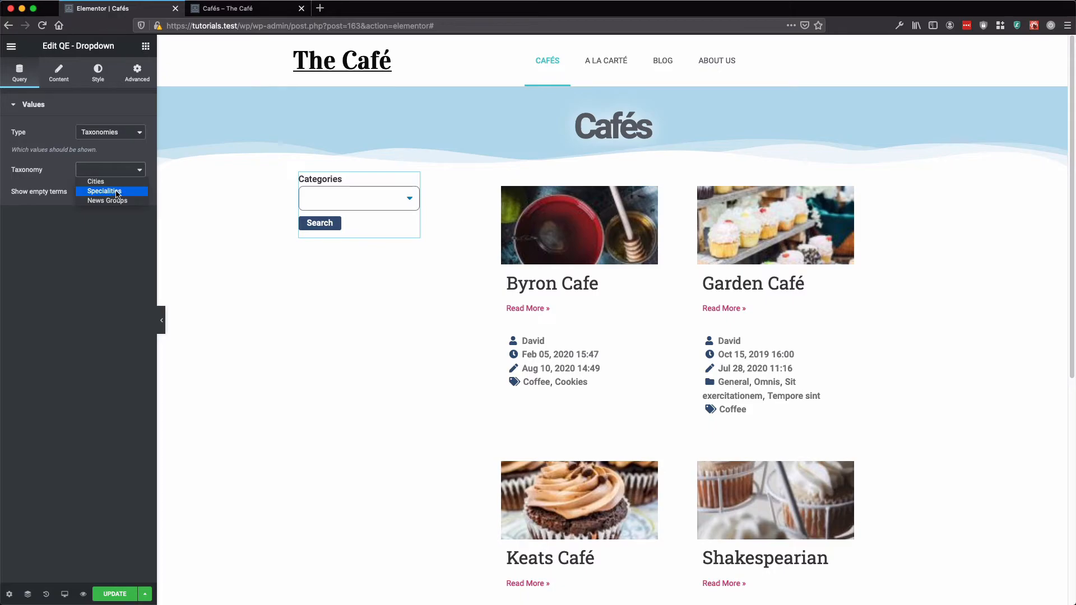
left_click(105, 190)
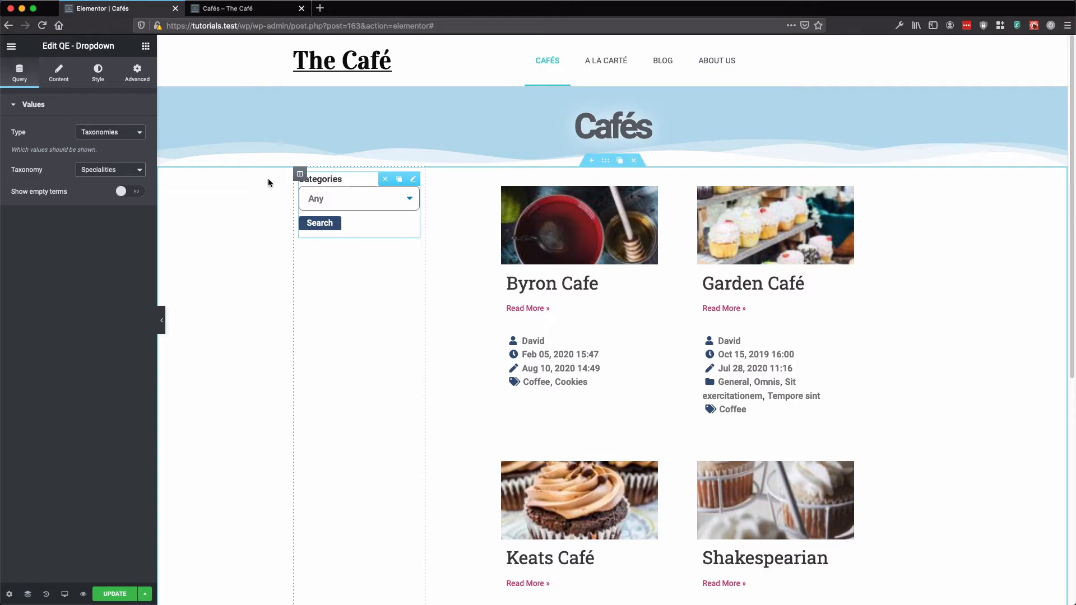
left_click(59, 73)
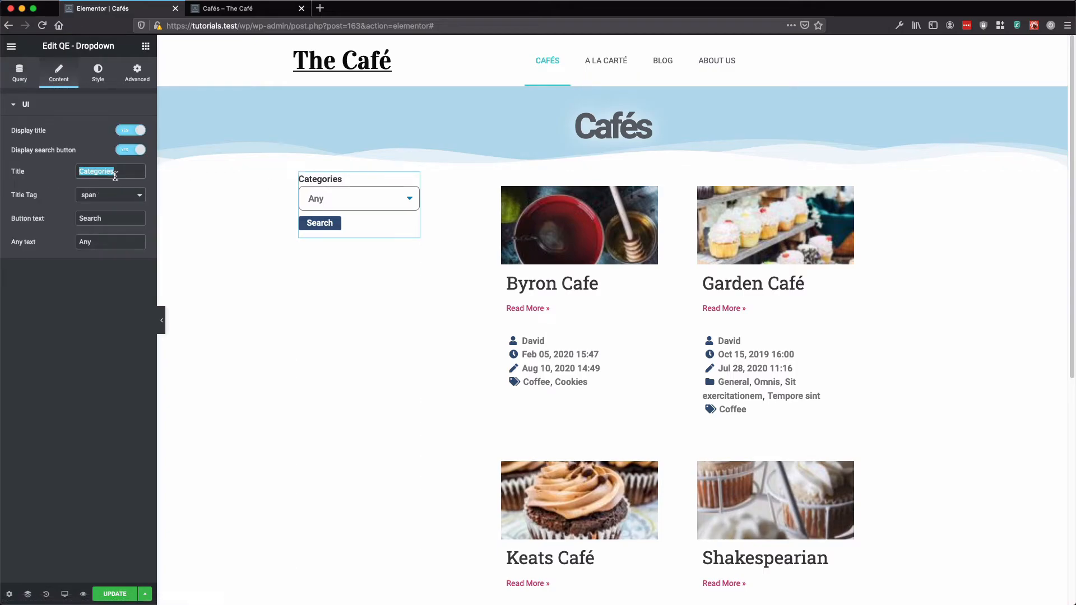
Retitle the dropdown filter 'Specialities'.
type("Spec")
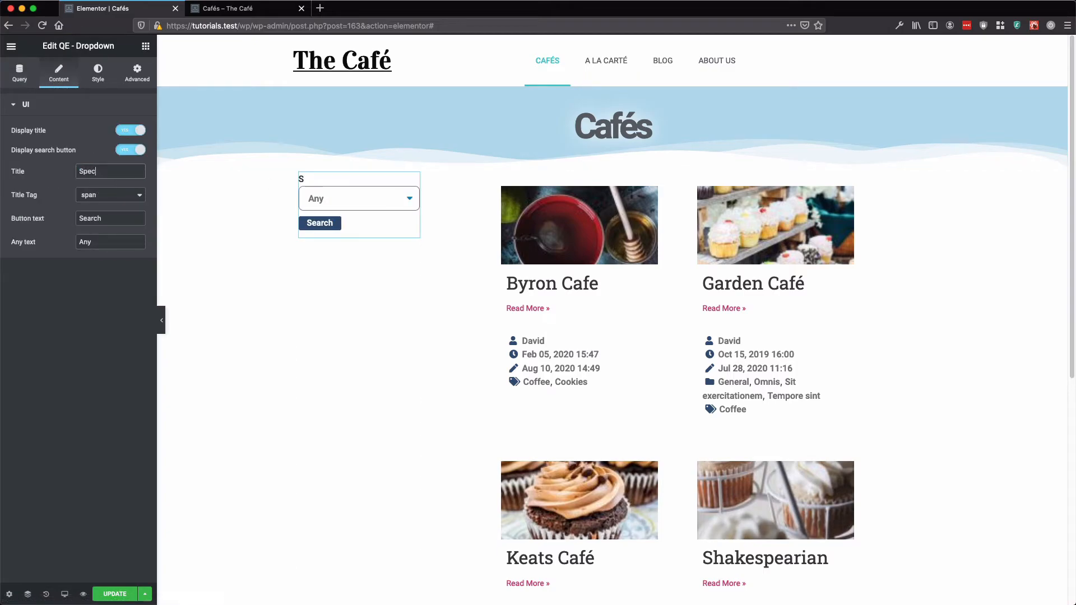
type("Specialities")
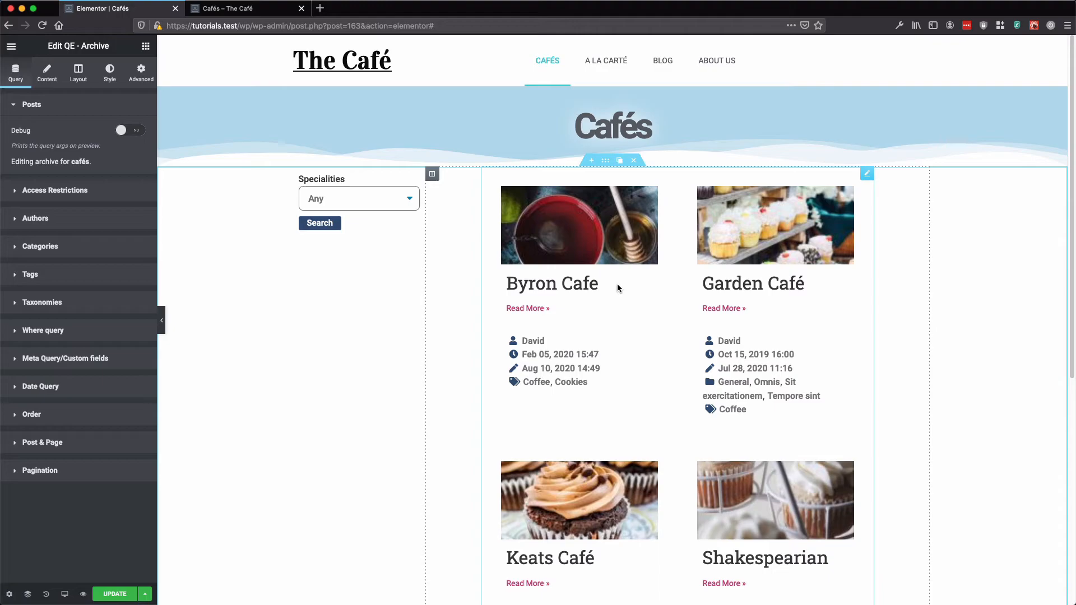
Turn off Use Query parameter under Categories and expand the Taxonomies options.
left_click(40, 246)
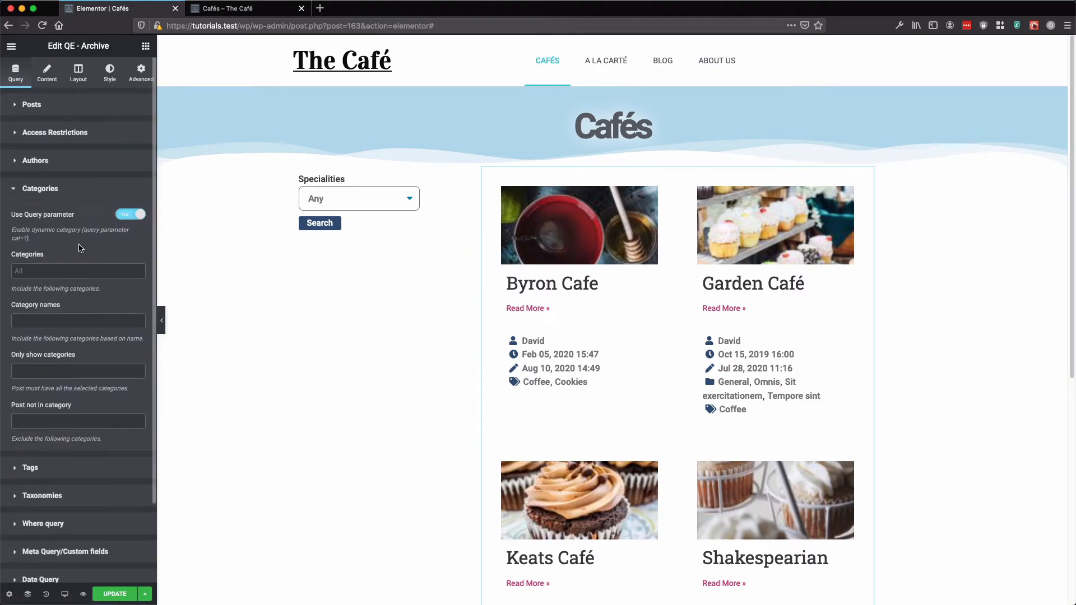
left_click(130, 214)
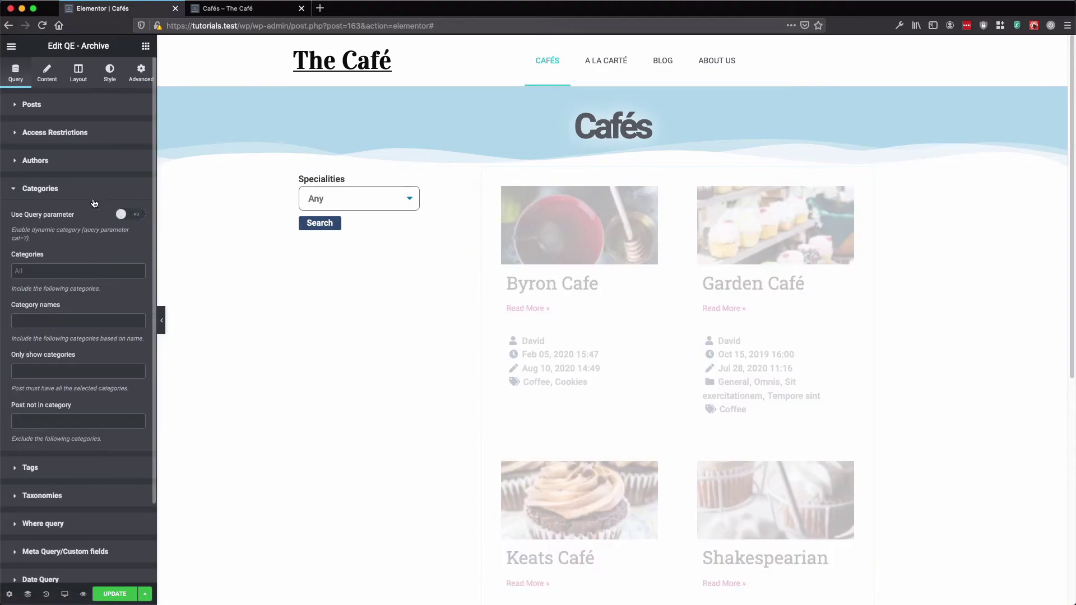
left_click(40, 188)
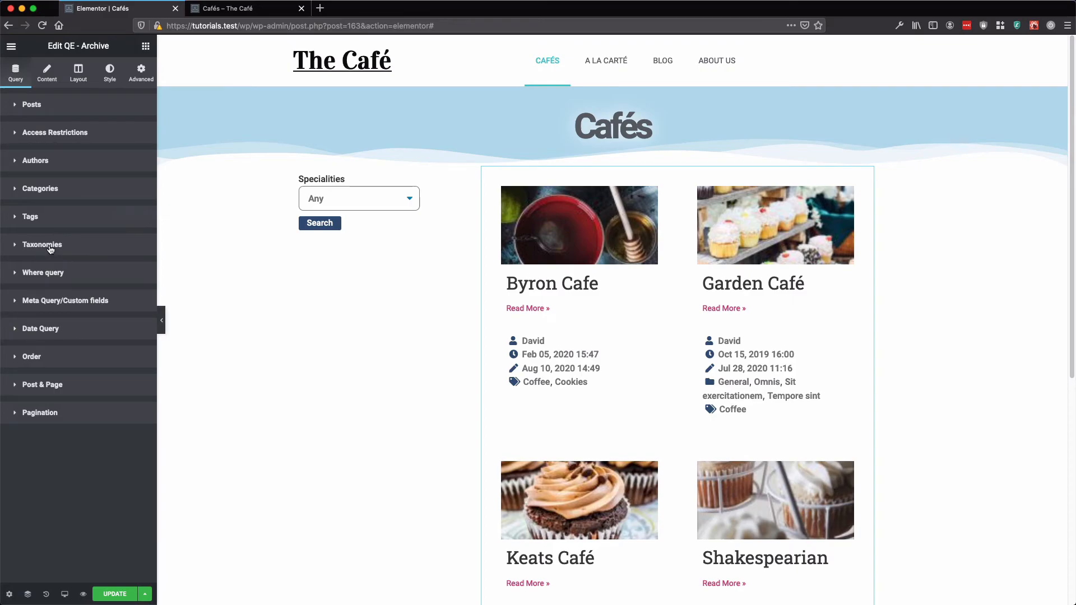
left_click(43, 245)
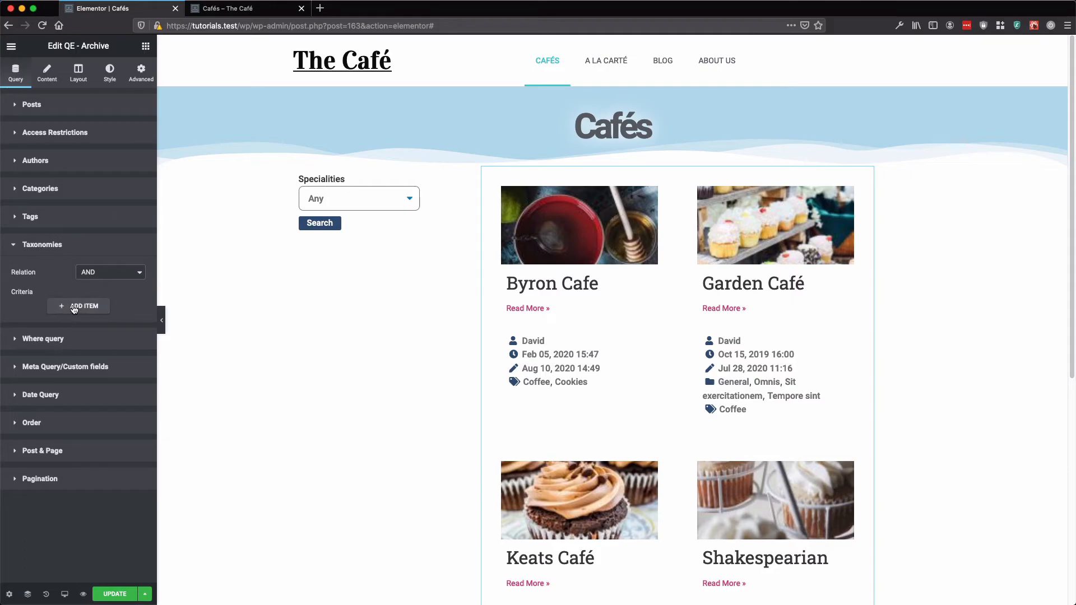
Add a Specialities criterion matching term taxonomy id from the query parameter, then update and view the live page.
left_click(79, 306)
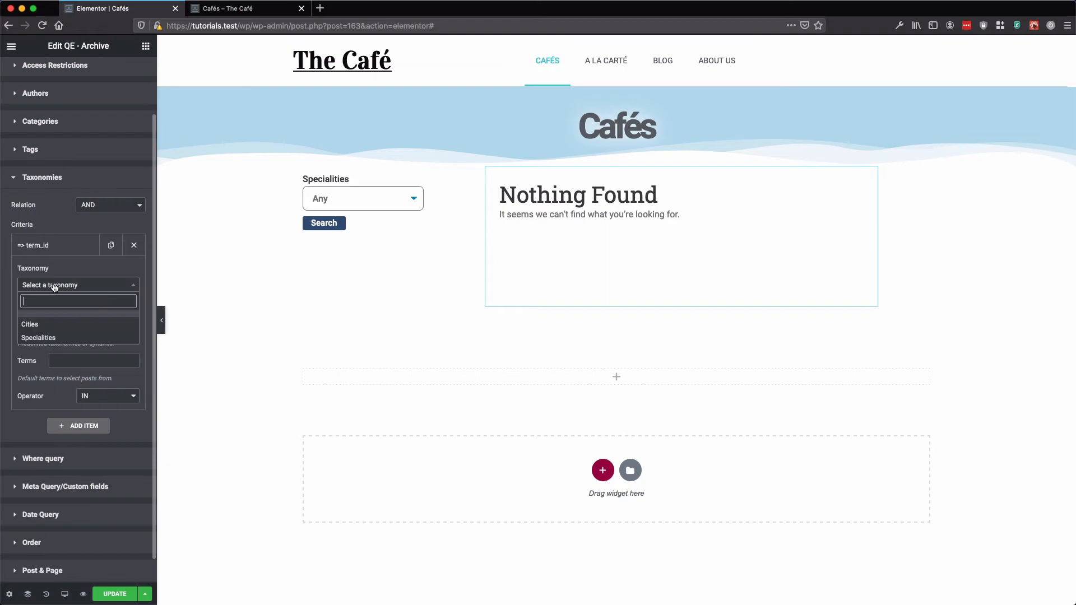
mouse_move(38, 337)
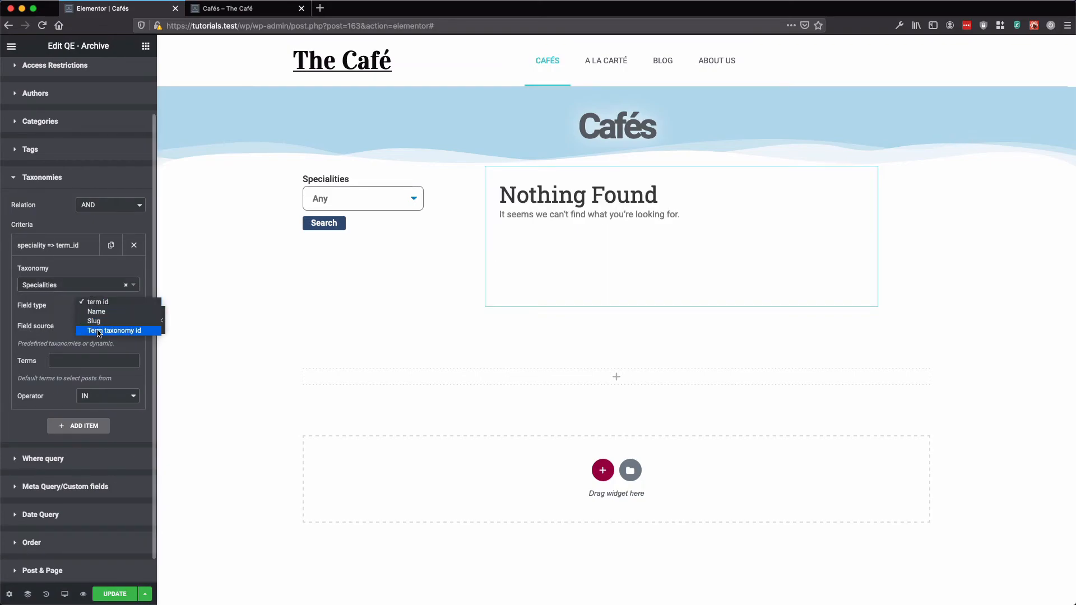
left_click(114, 330)
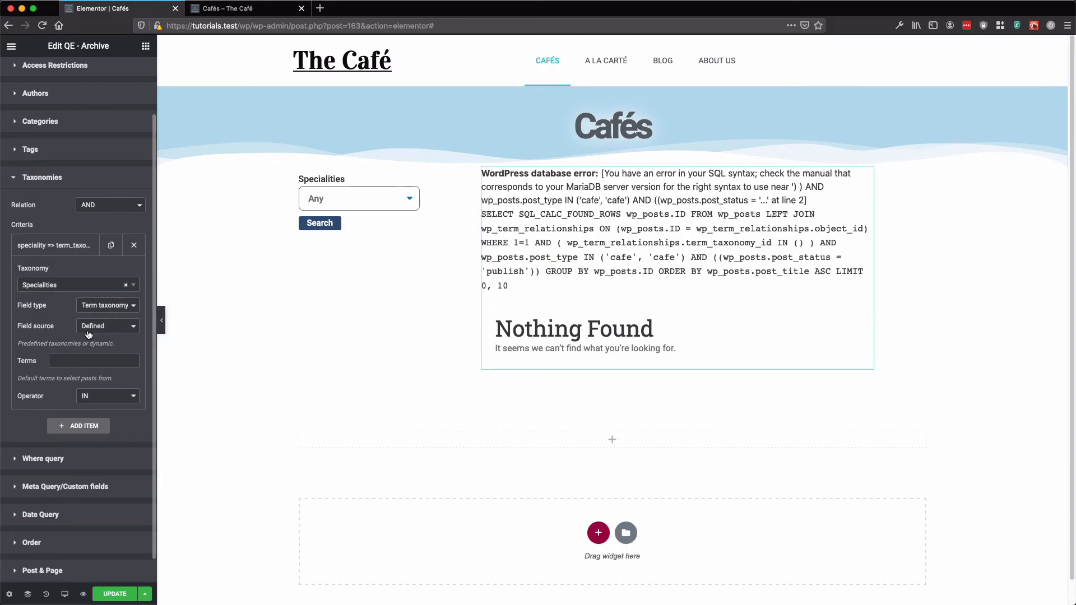
left_click(108, 325)
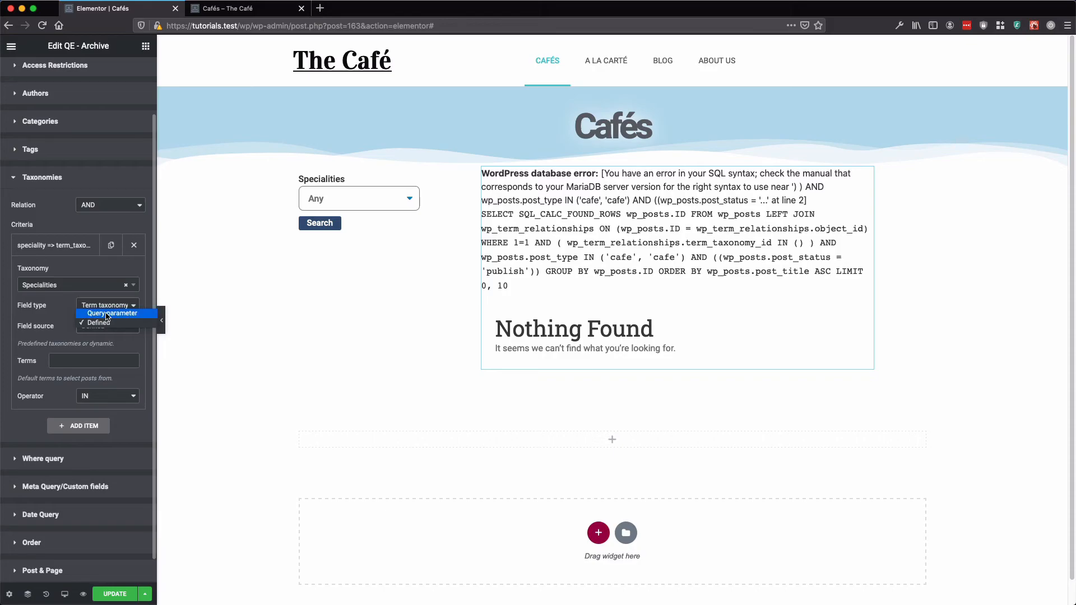
left_click(112, 314)
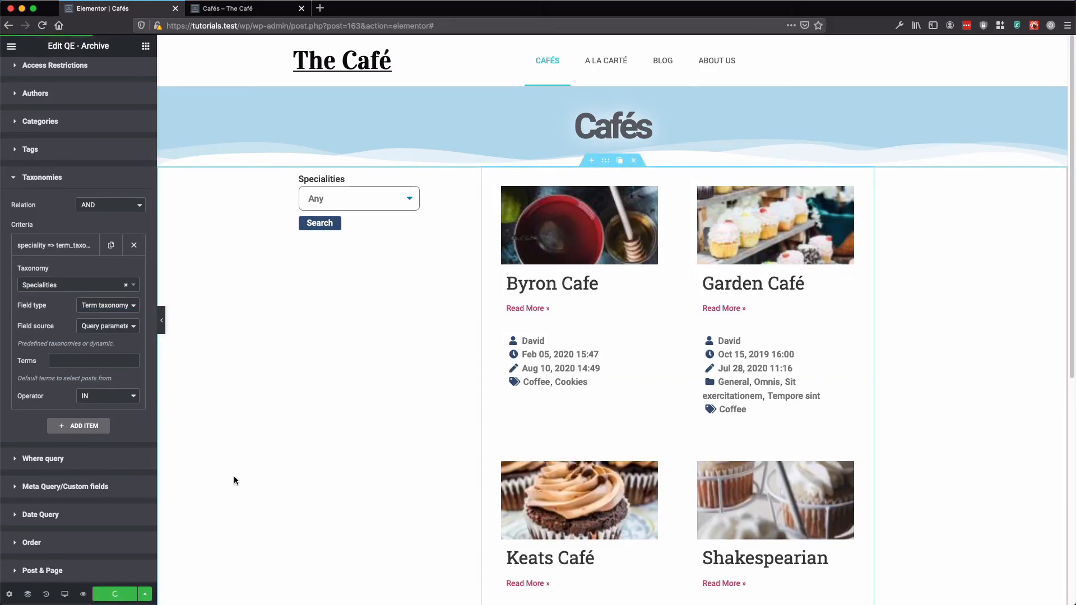
left_click(236, 9)
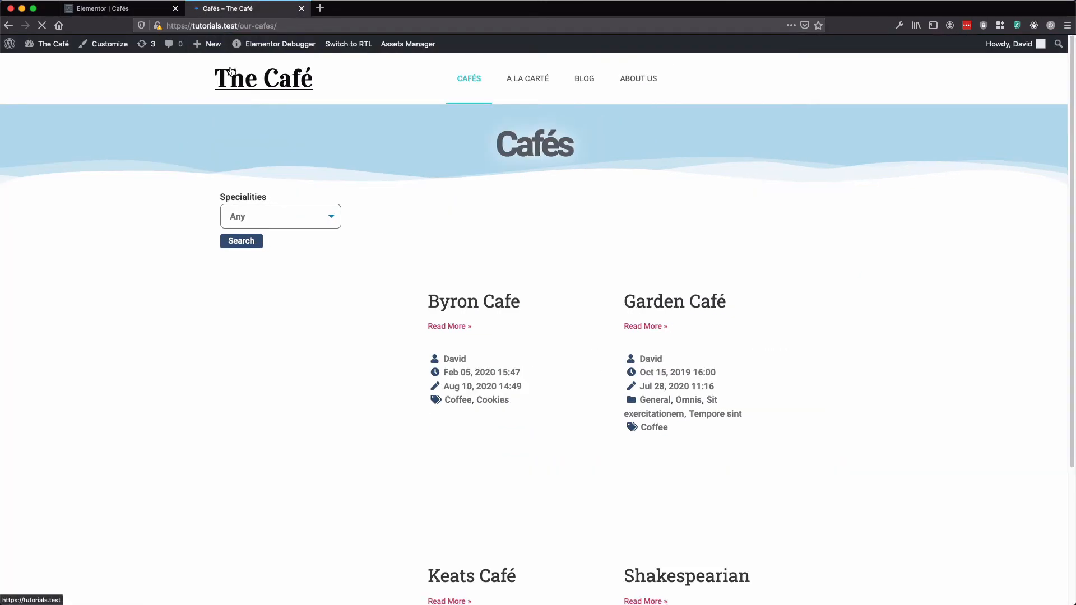
Filter the live Cafés grid by Scones (Keats, Shakespearian), then by Tea (Byron, Garden).
left_click(280, 216)
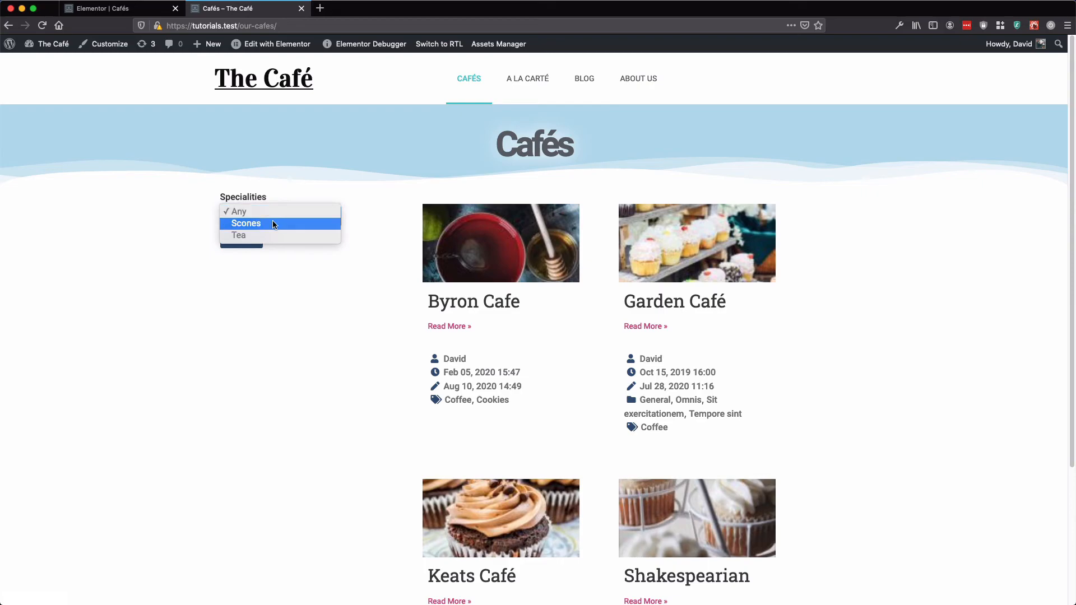
mouse_move(242, 223)
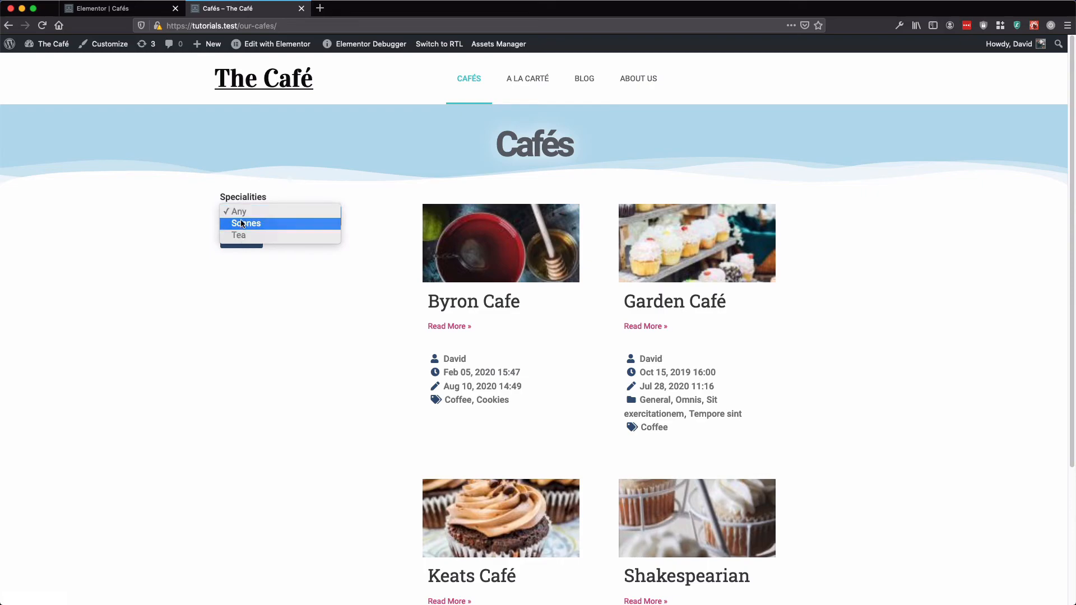
left_click(246, 223)
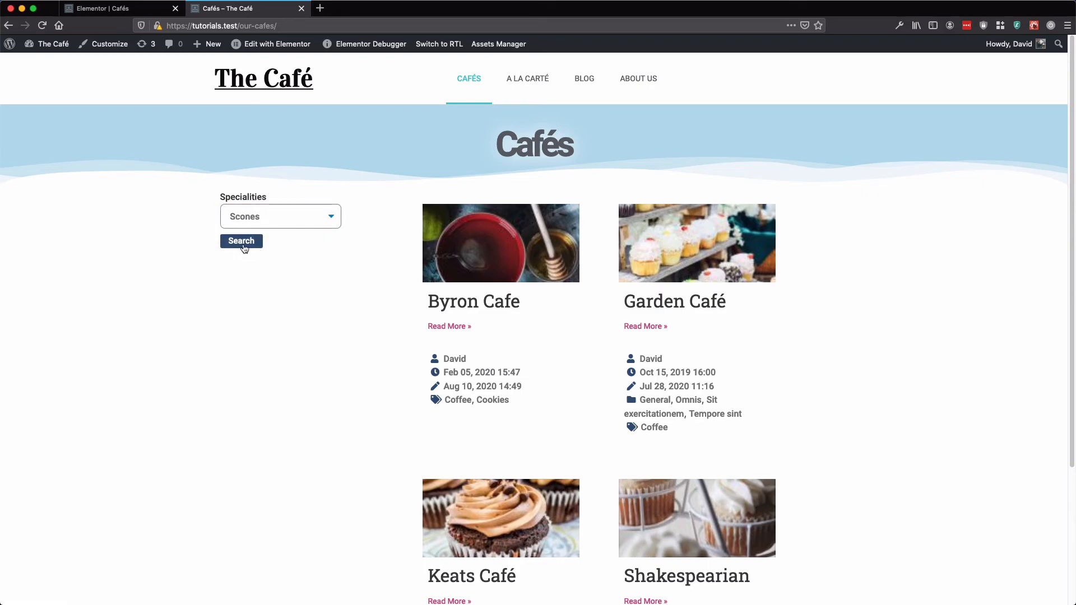
left_click(241, 241)
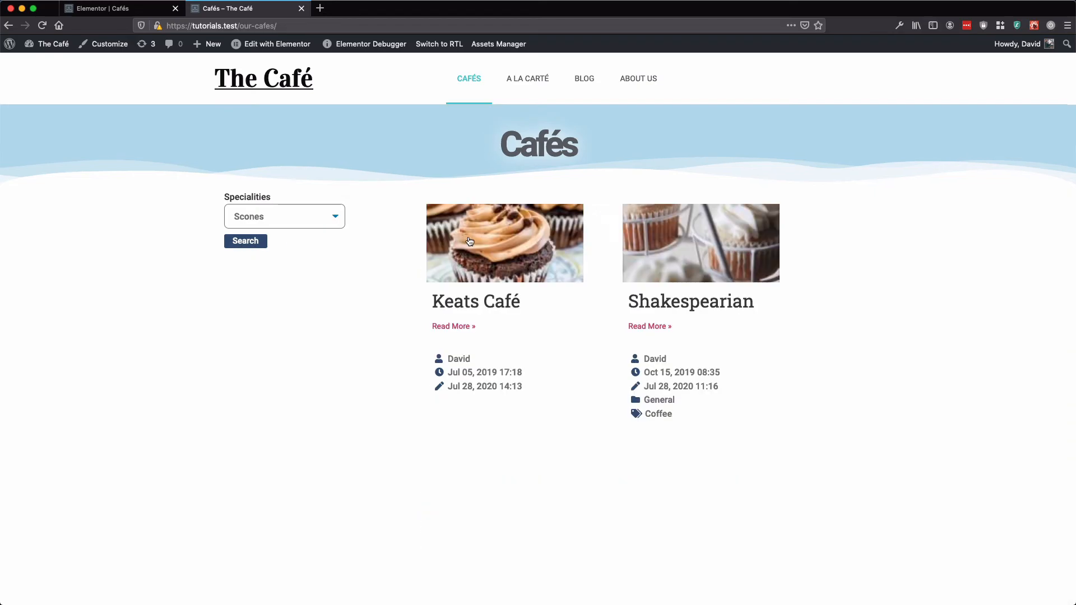
mouse_move(289, 219)
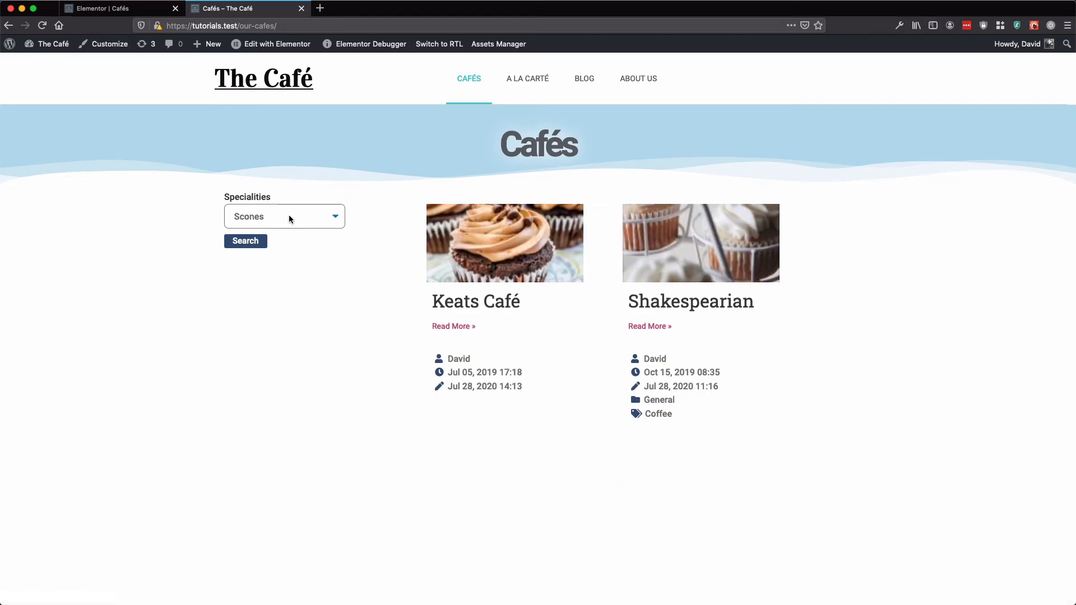
mouse_move(645, 252)
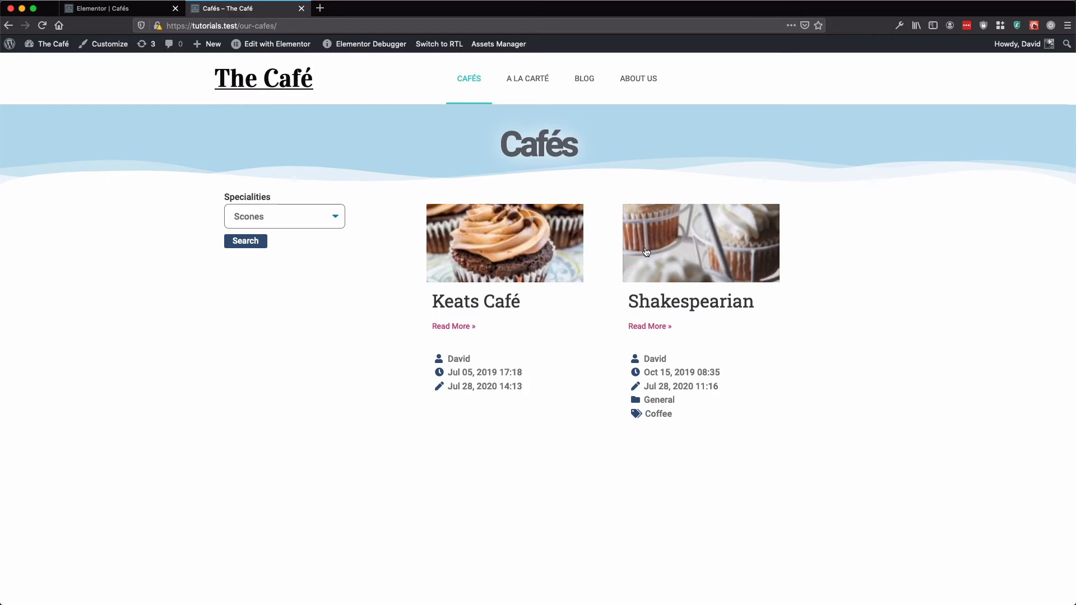
left_click(245, 241)
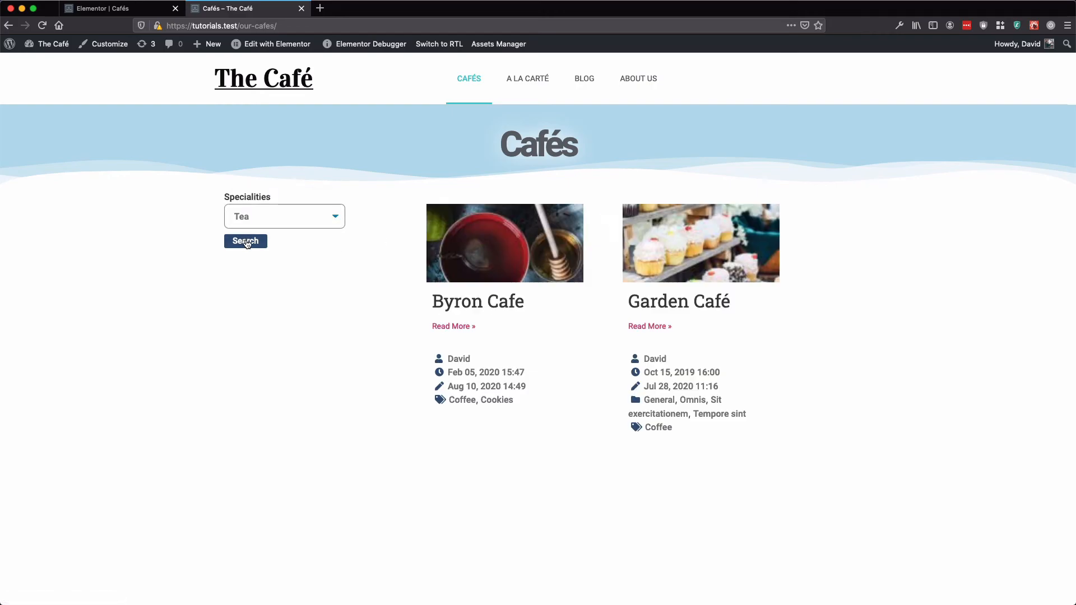
left_click(285, 217)
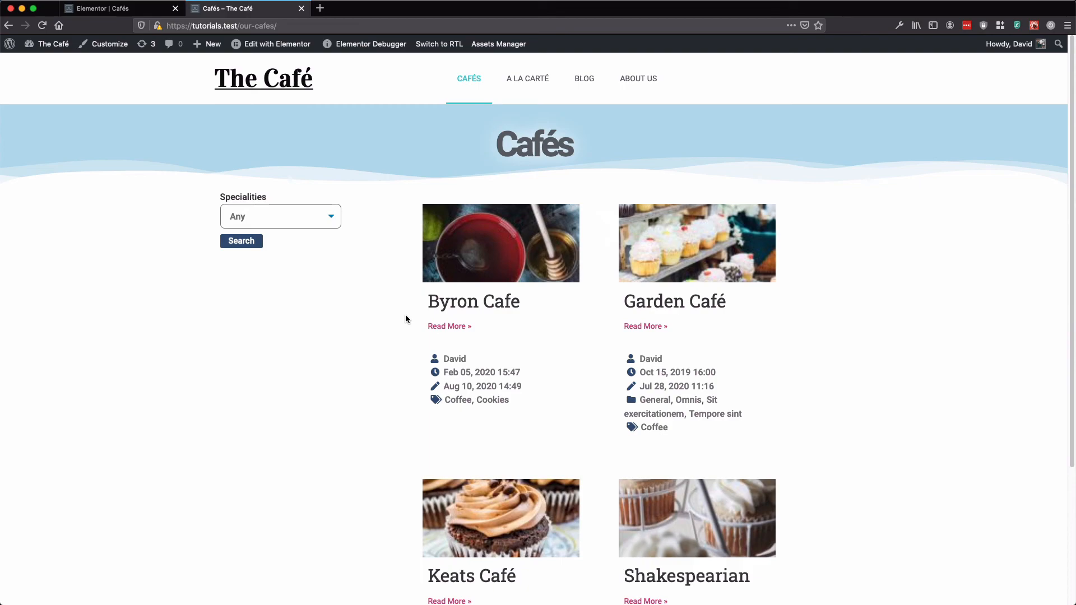
mouse_move(399, 314)
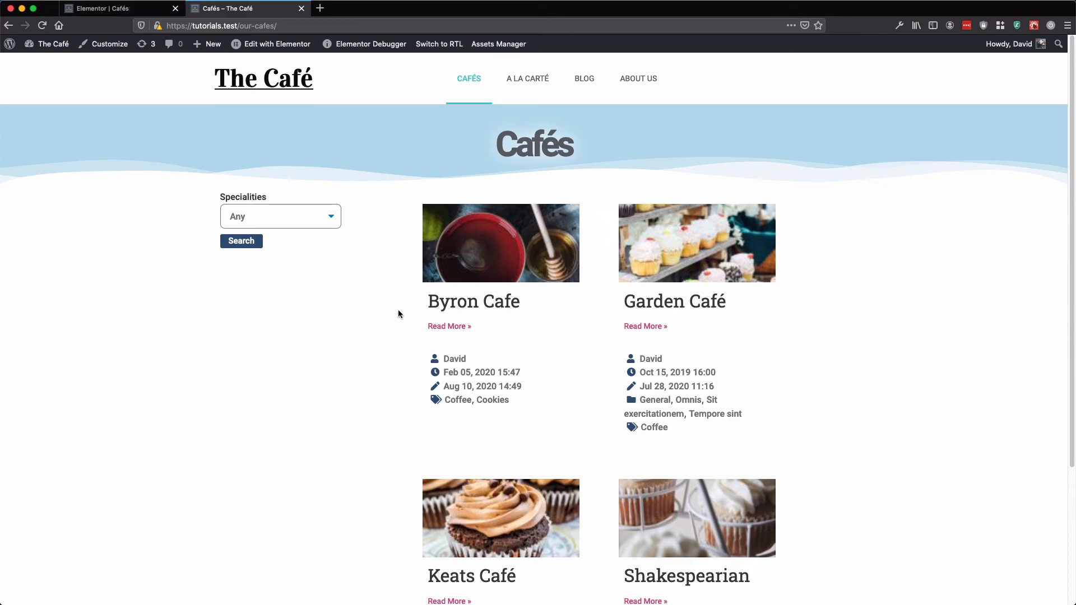
mouse_move(410, 280)
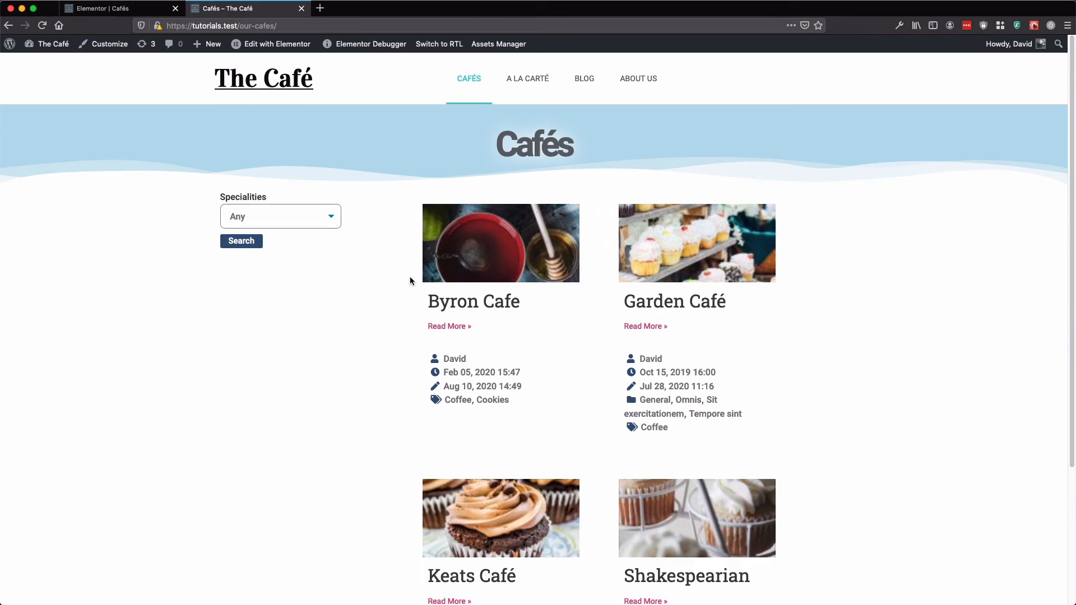